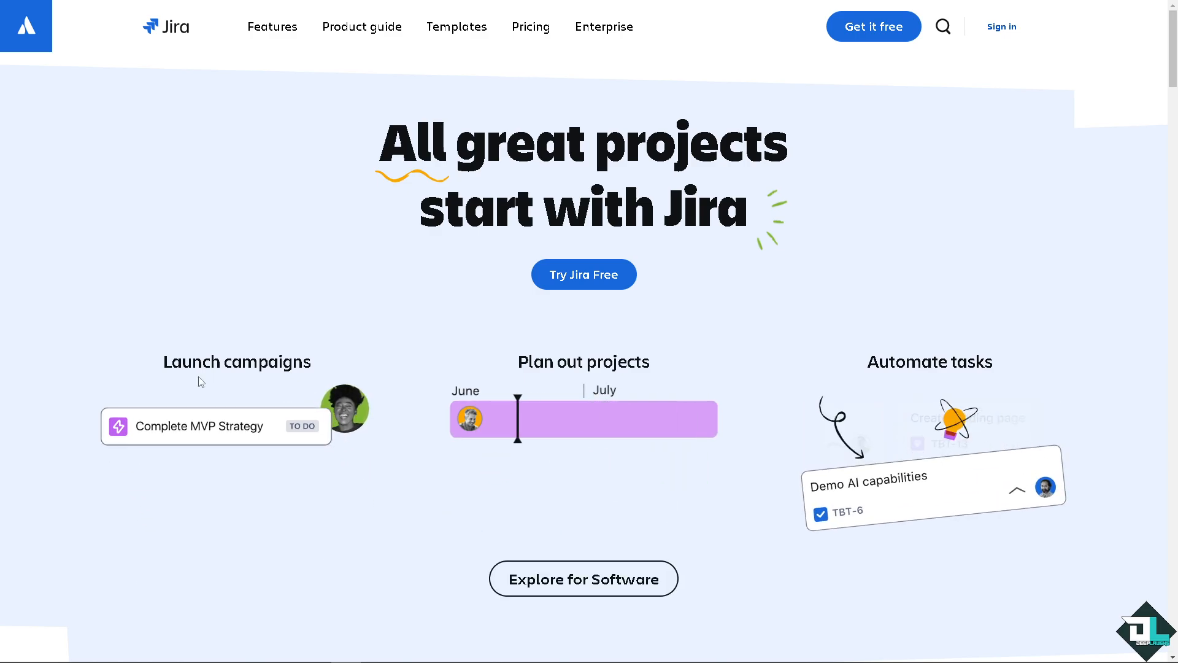
Step: Start the free Jira sign-up from the Get Jira free offer on the homepage
scroll("down", 3)
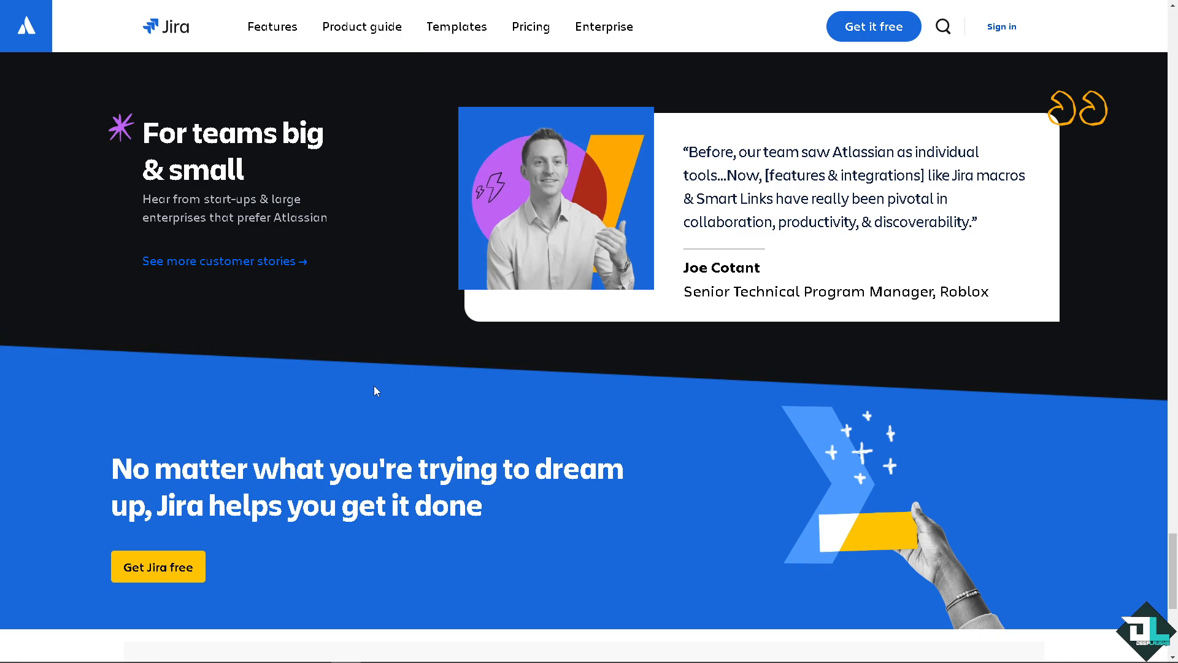
mouse_move(865, 109)
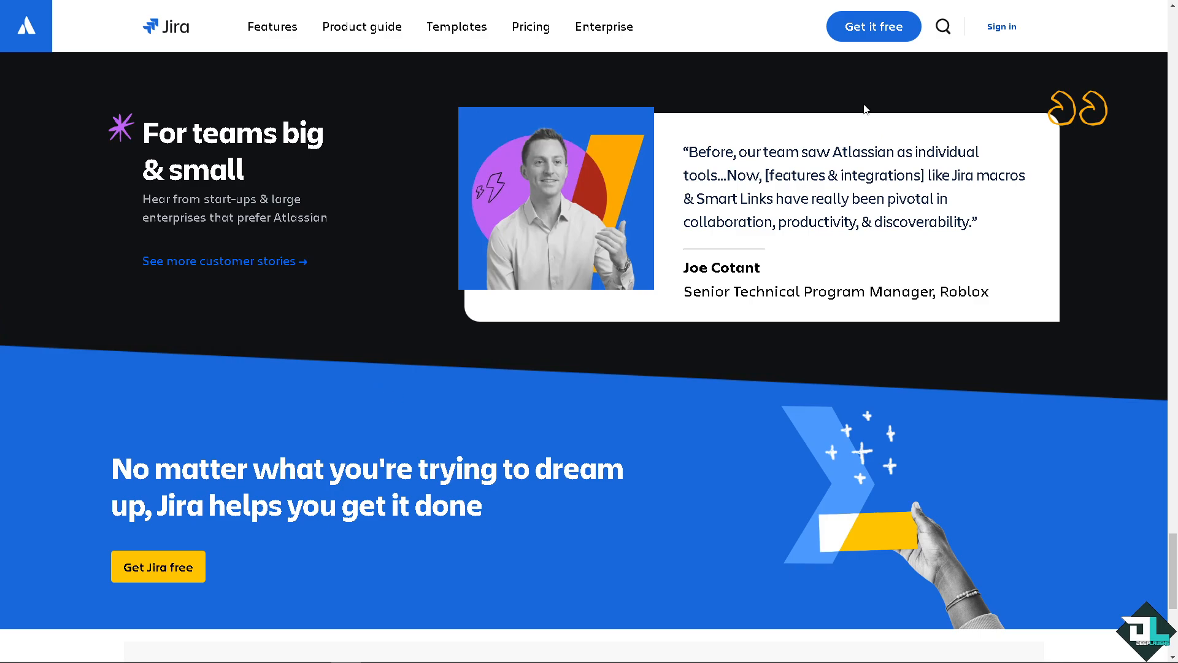
mouse_move(334, 442)
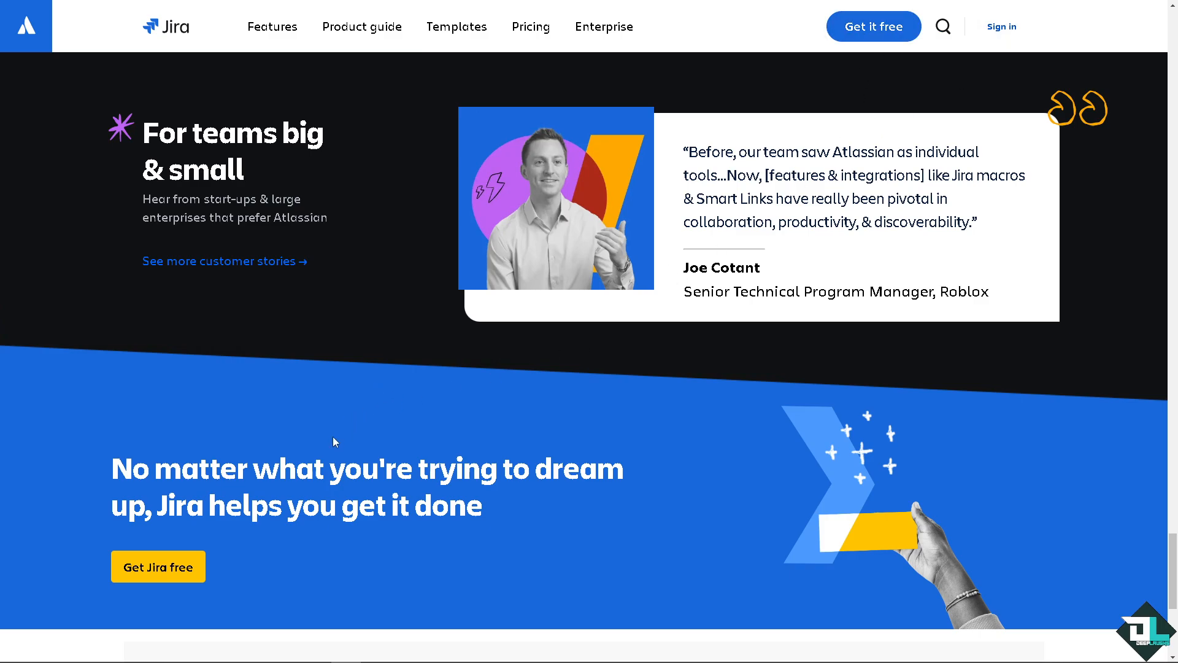
mouse_move(158, 566)
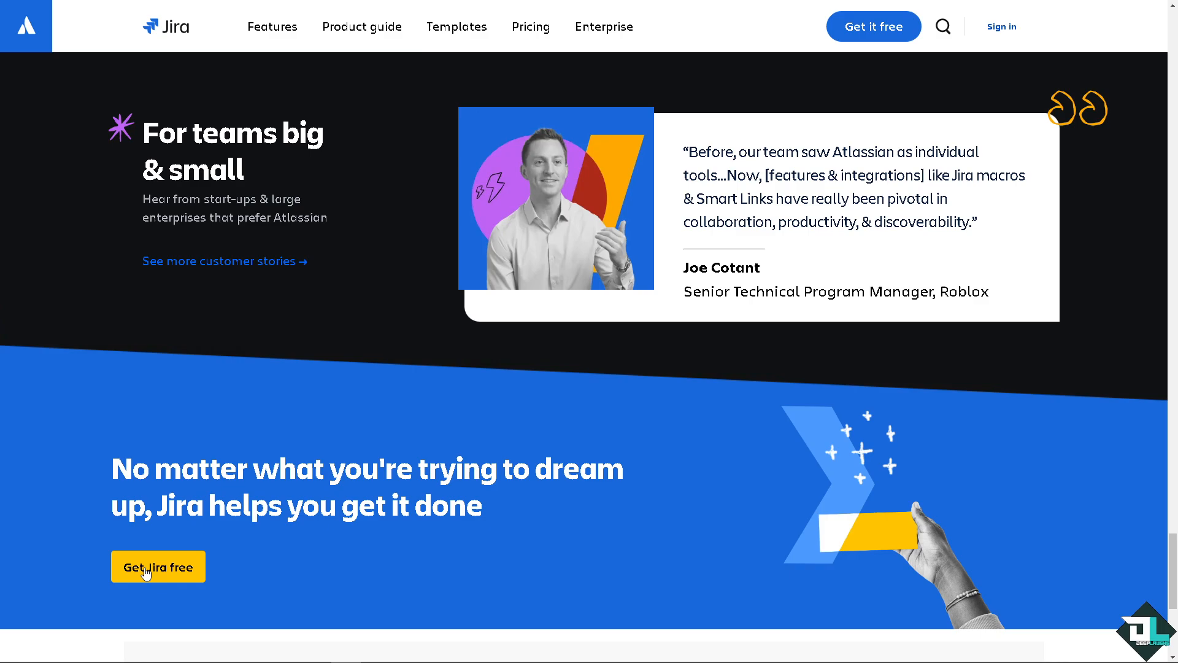
left_click(158, 567)
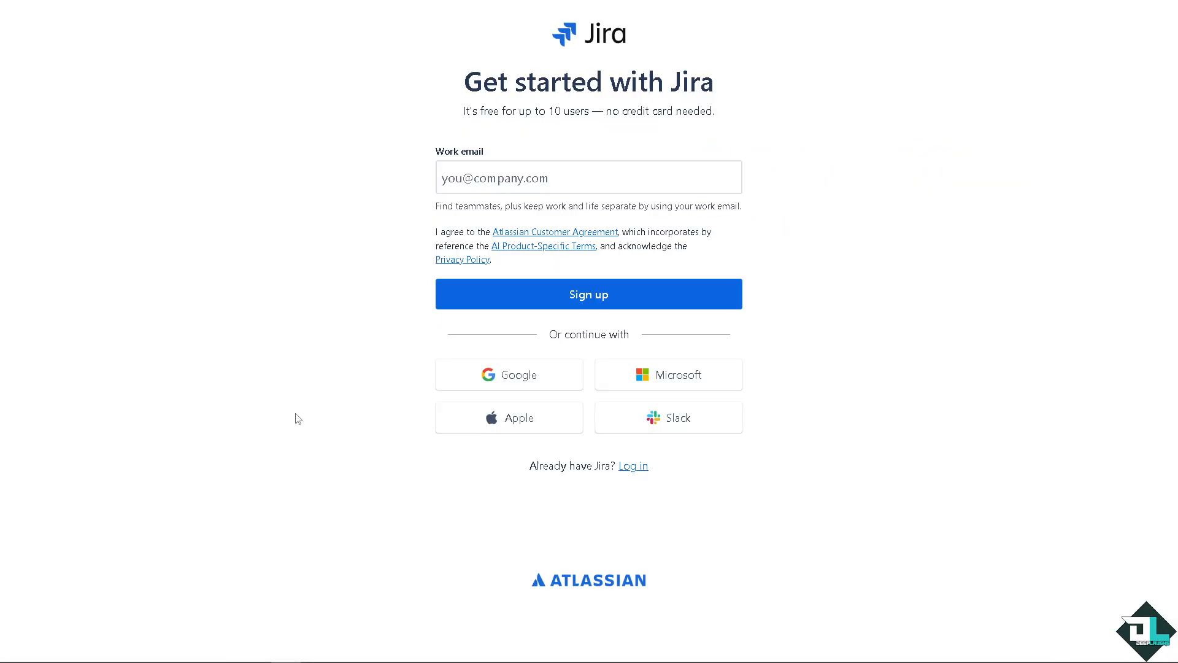
mouse_move(289, 407)
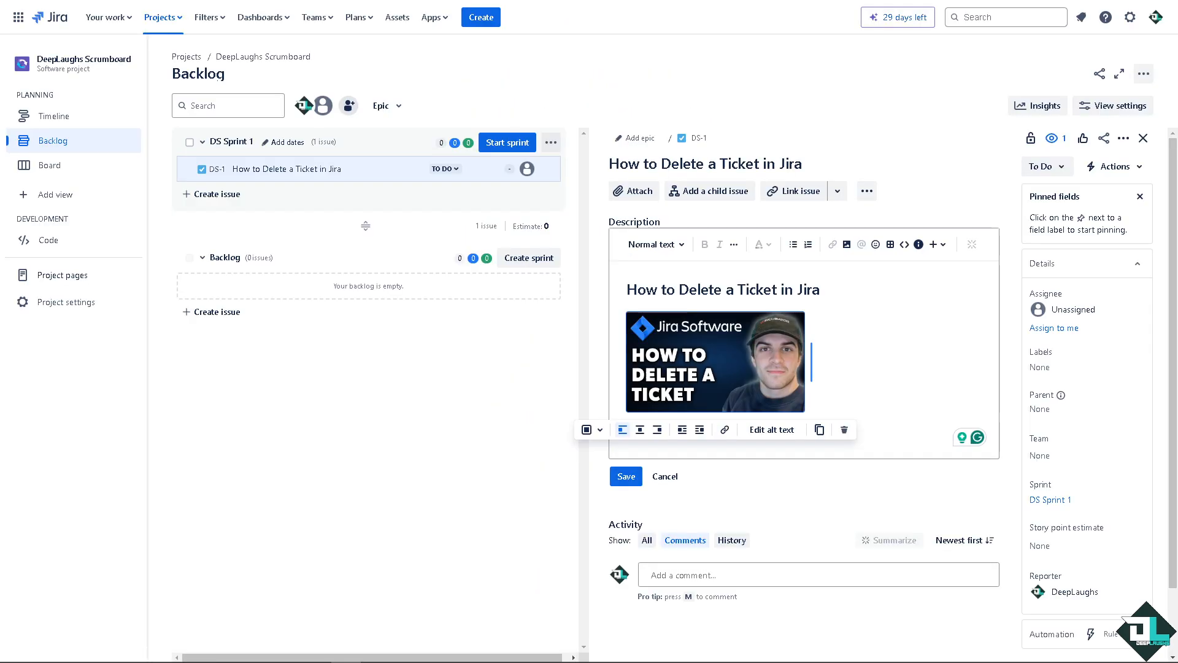
mouse_move(445, 426)
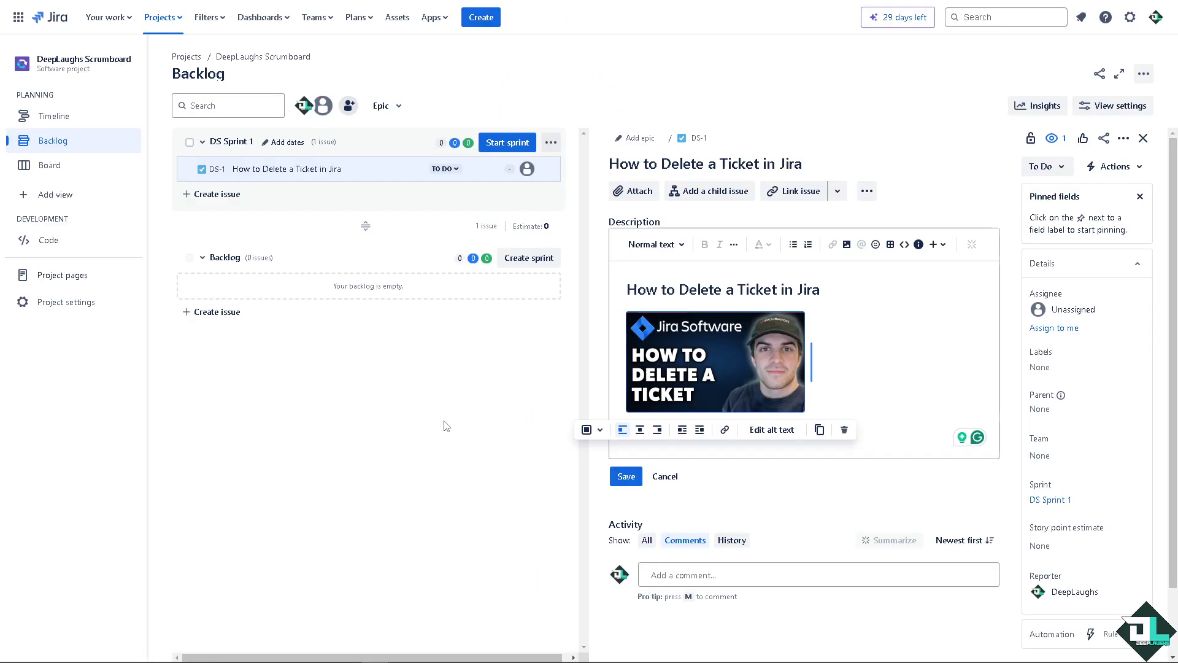
mouse_move(442, 429)
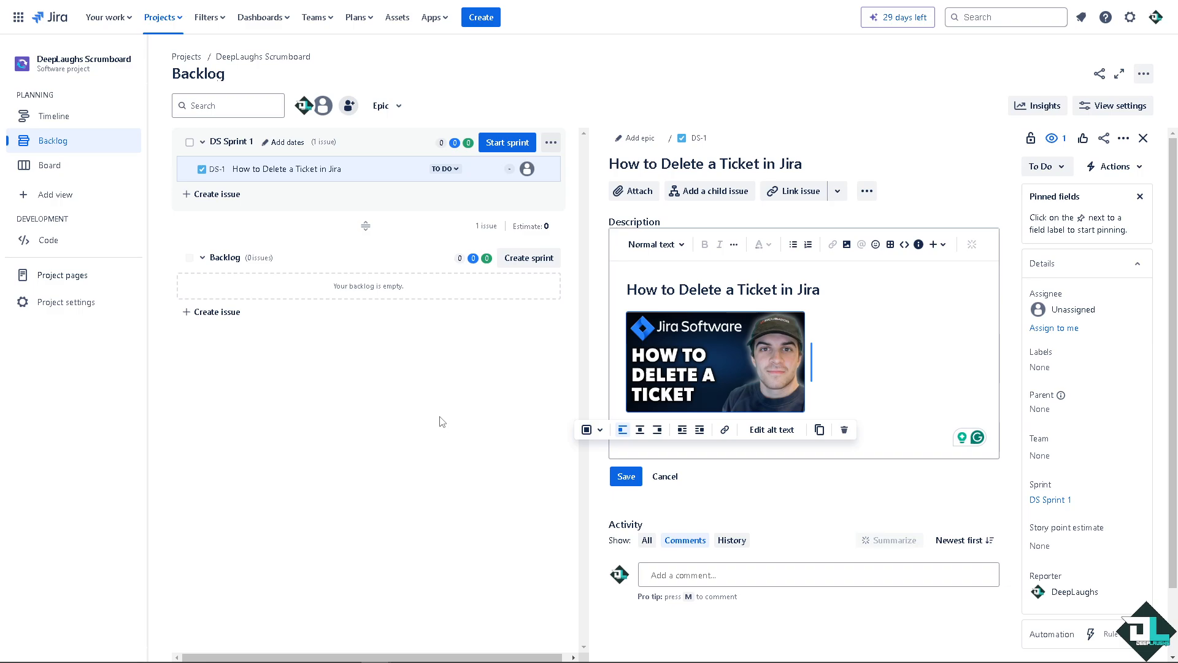
mouse_move(227, 262)
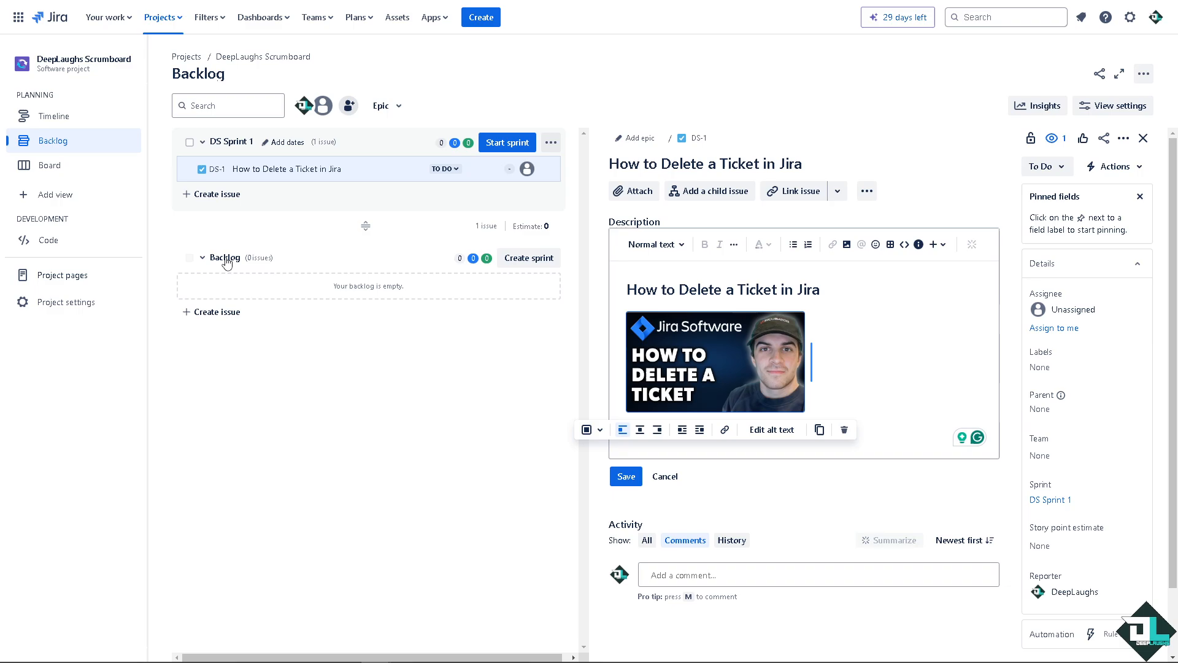
mouse_move(456, 211)
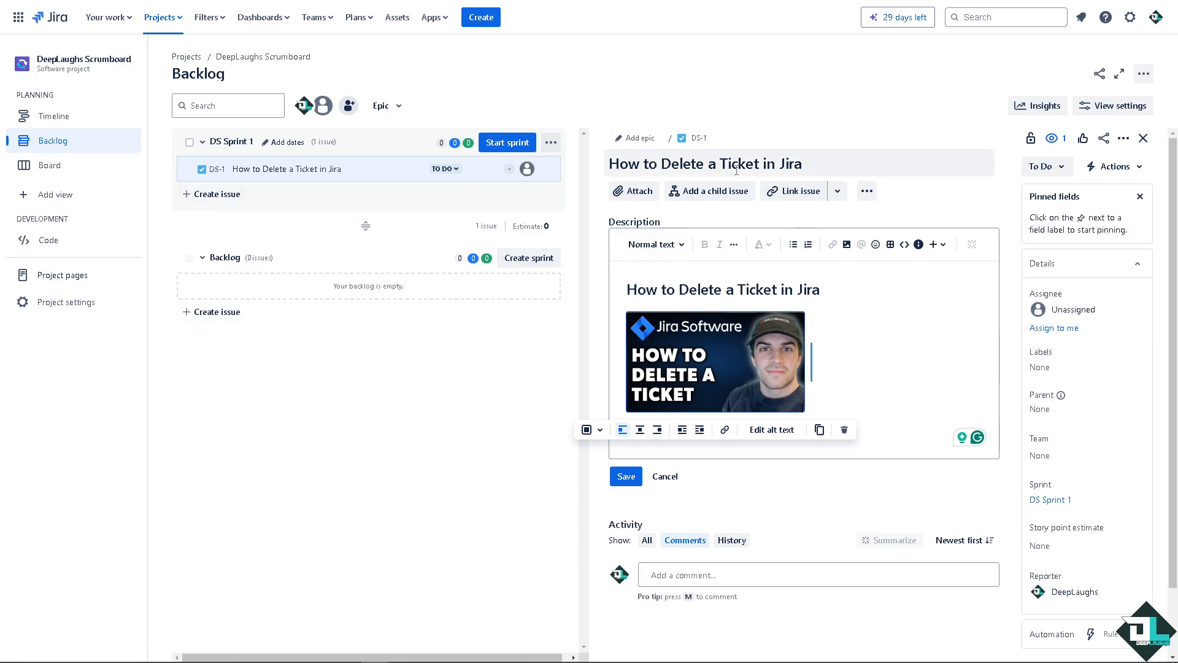
mouse_move(216, 312)
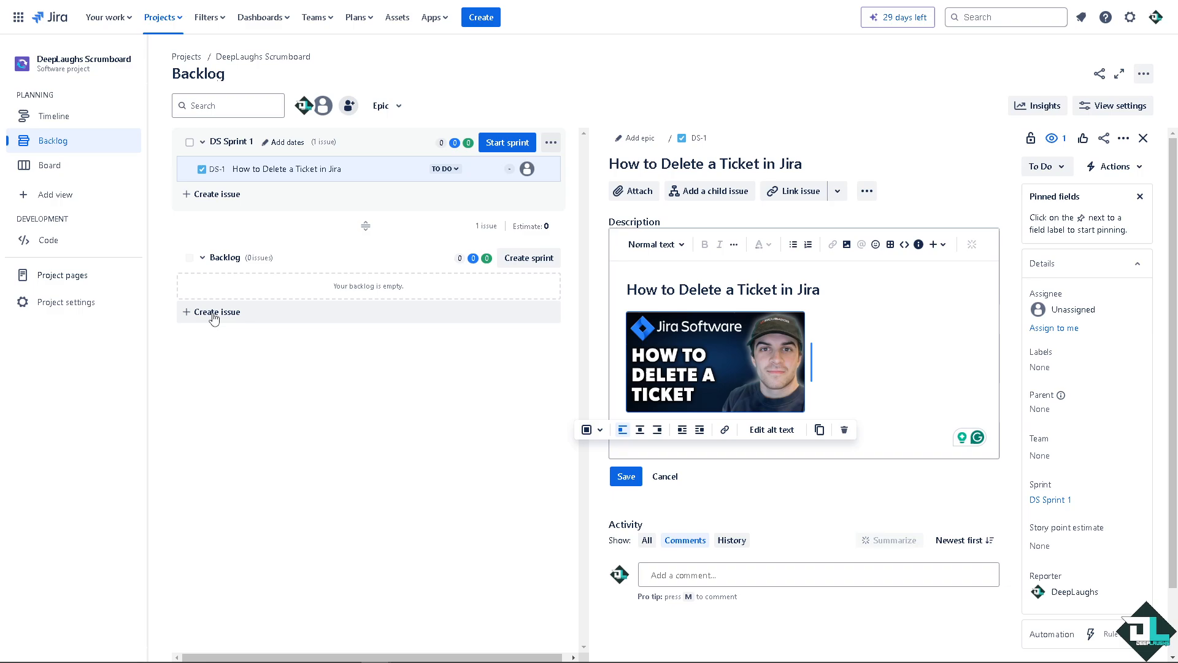
Step: Create backlog issue DS-2 'How to Delete a Ticket in Jira', close DS-1 details and dismiss the actions menu
left_click(219, 311)
type("How to Delete a Ticket in Jira")
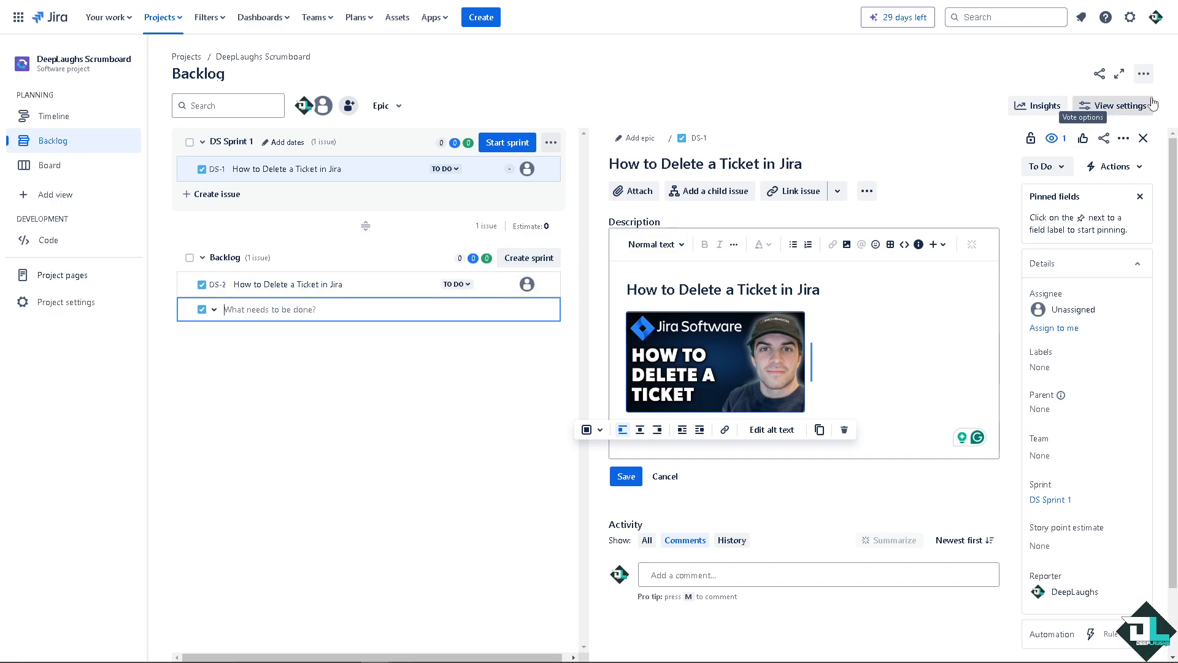
left_click(1142, 138)
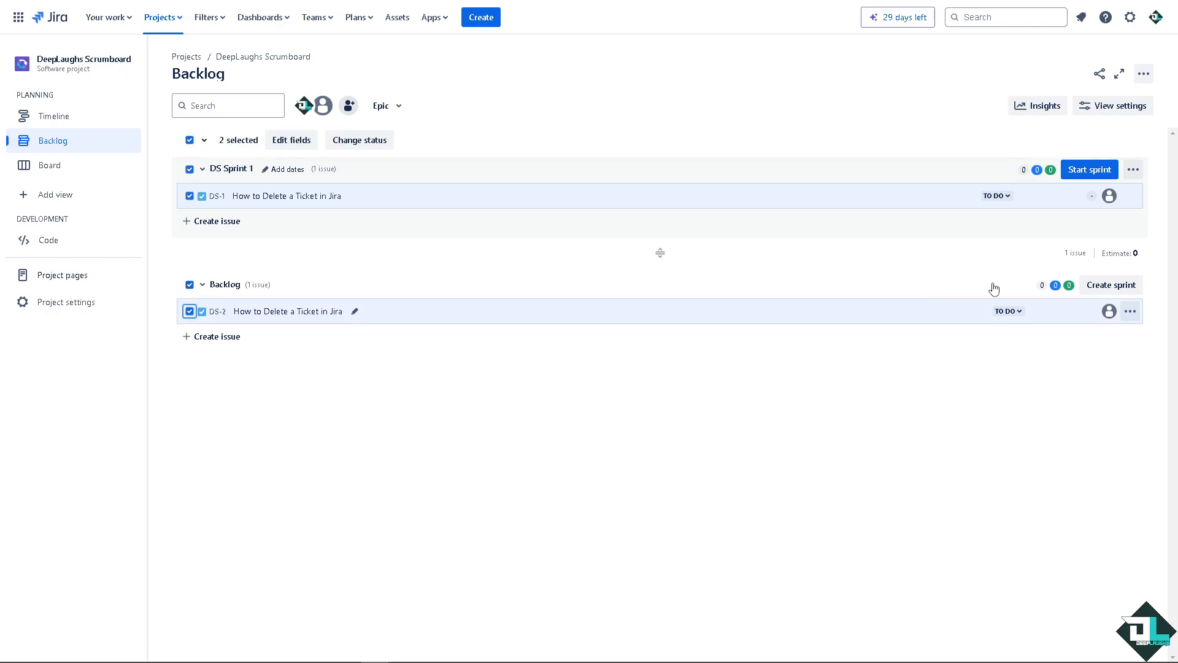
left_click(1131, 310)
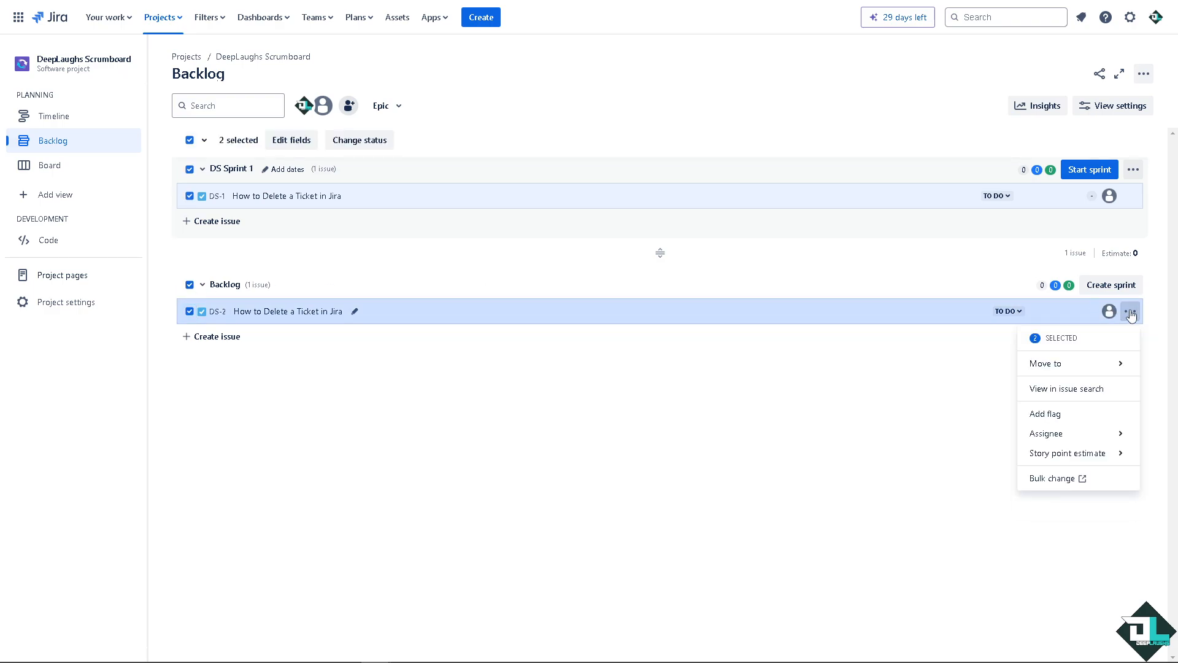
left_click(1046, 433)
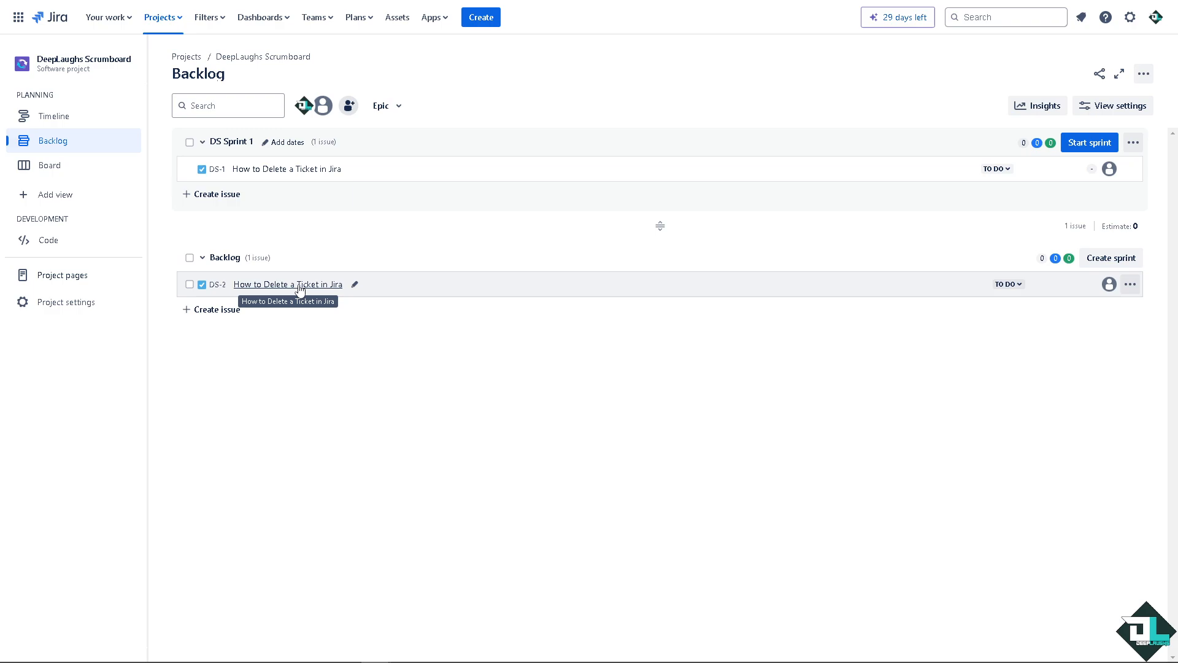
mouse_move(1130, 284)
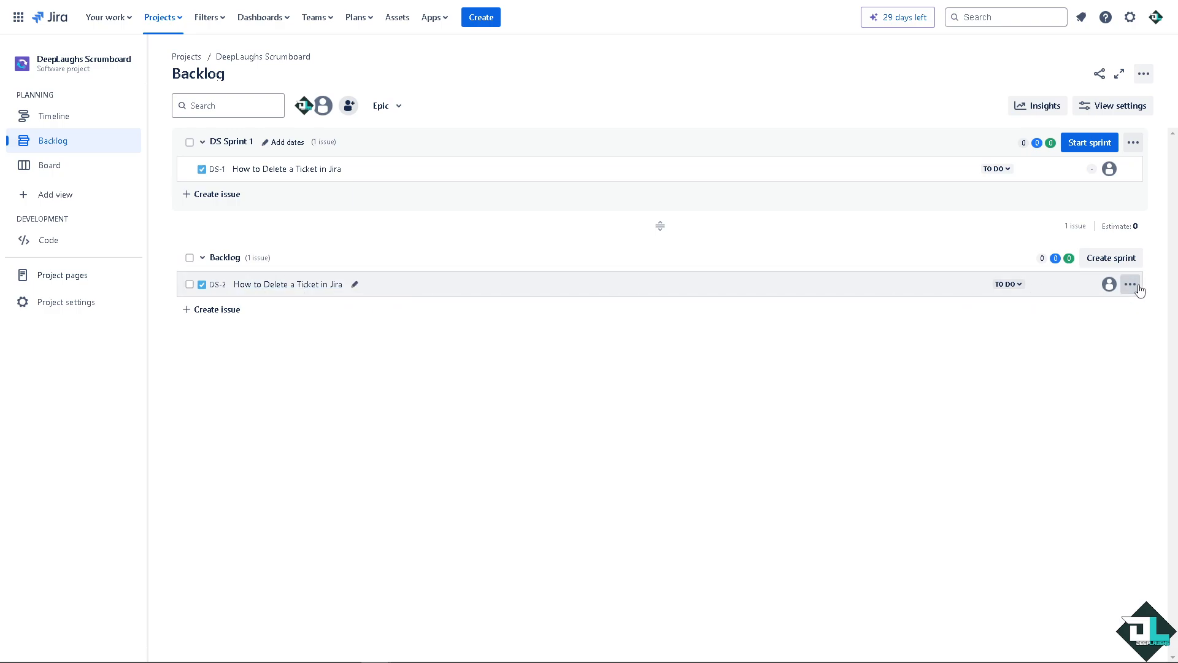
Step: Delete issue DS-2 from the backlog via its actions menu and confirm the permanent deletion
left_click(1130, 284)
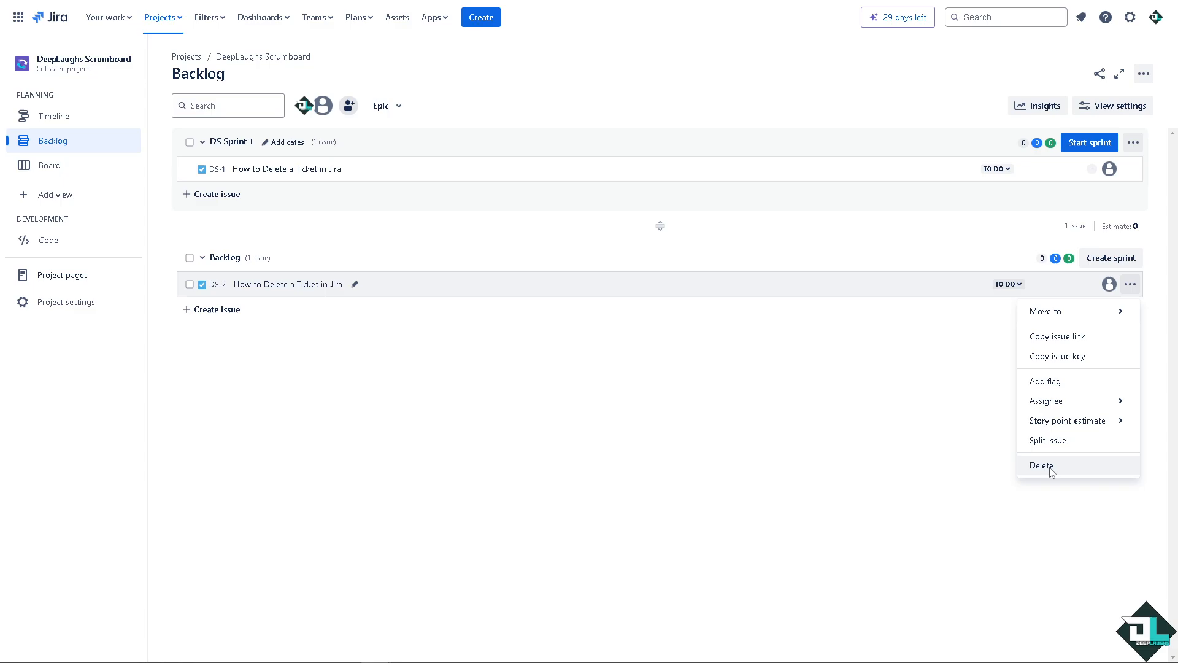
left_click(1043, 466)
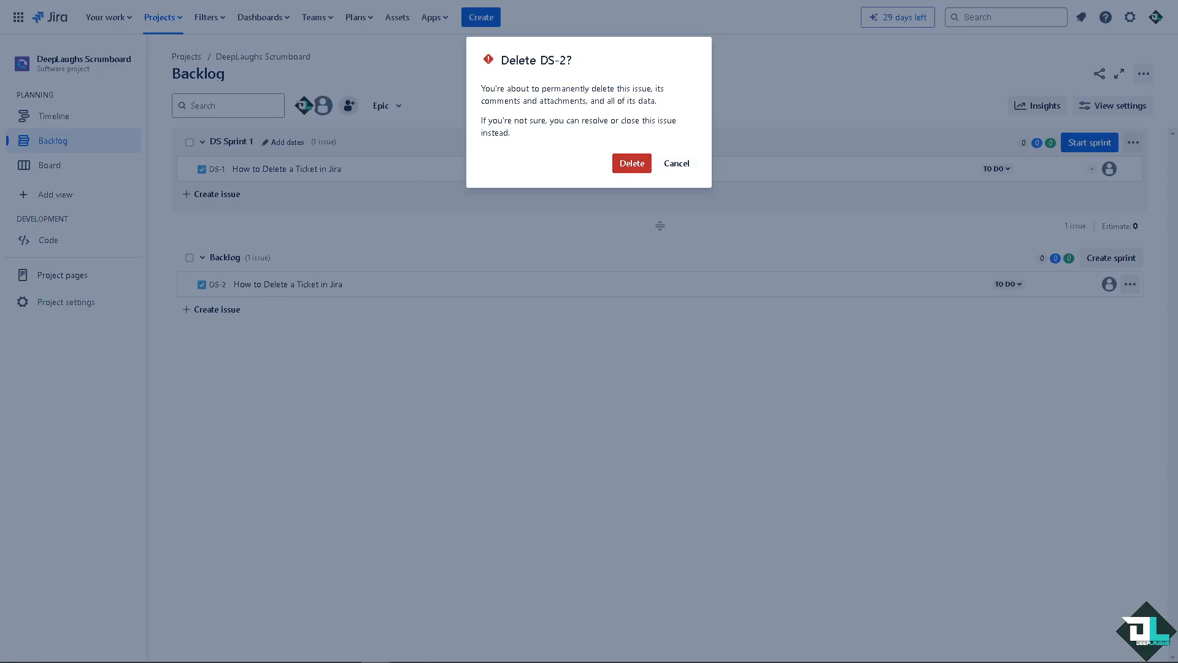
mouse_move(497, 183)
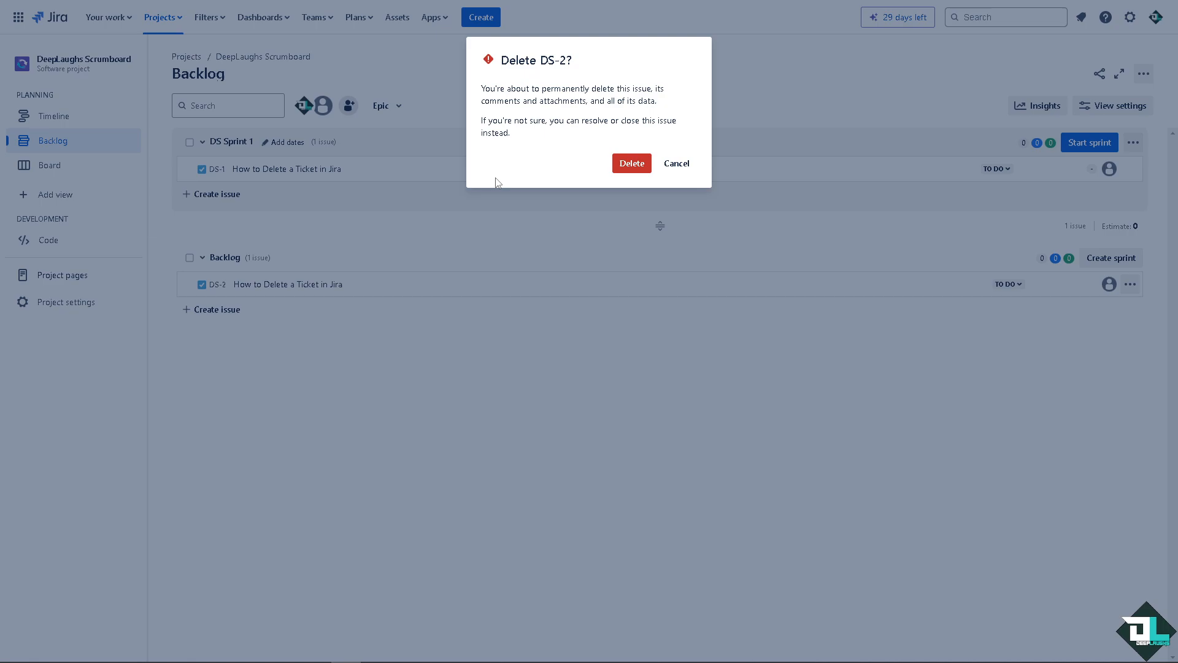
mouse_move(530, 170)
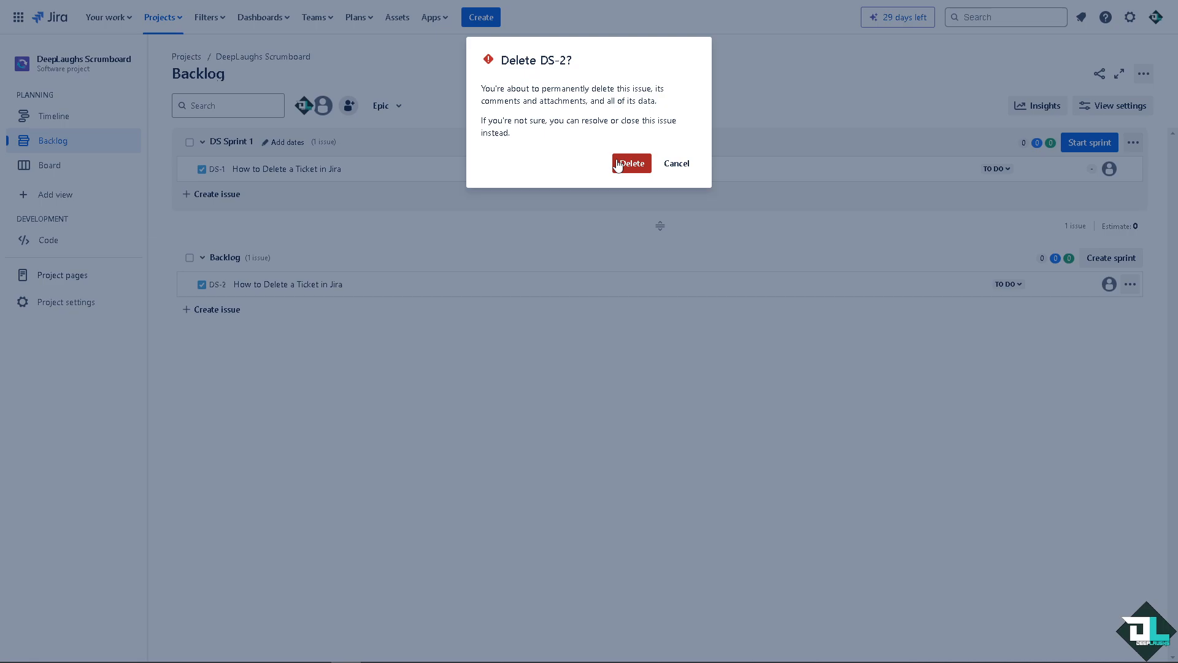
left_click(631, 164)
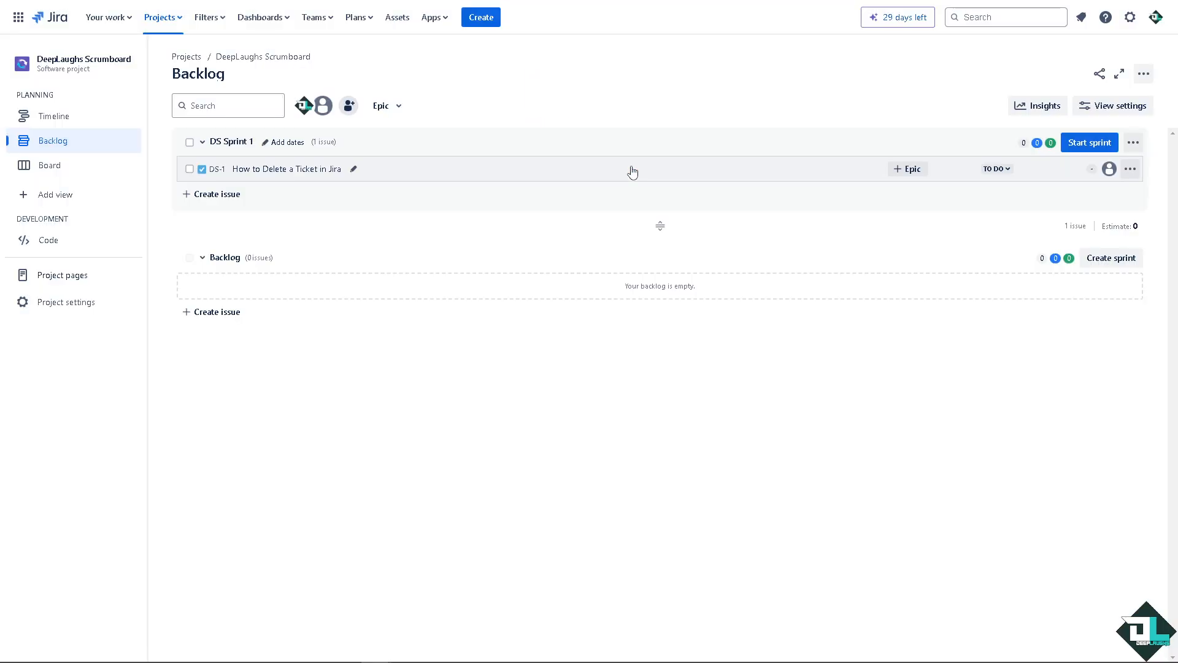
mouse_move(213, 315)
type("How to Delete a Ticket in Jira")
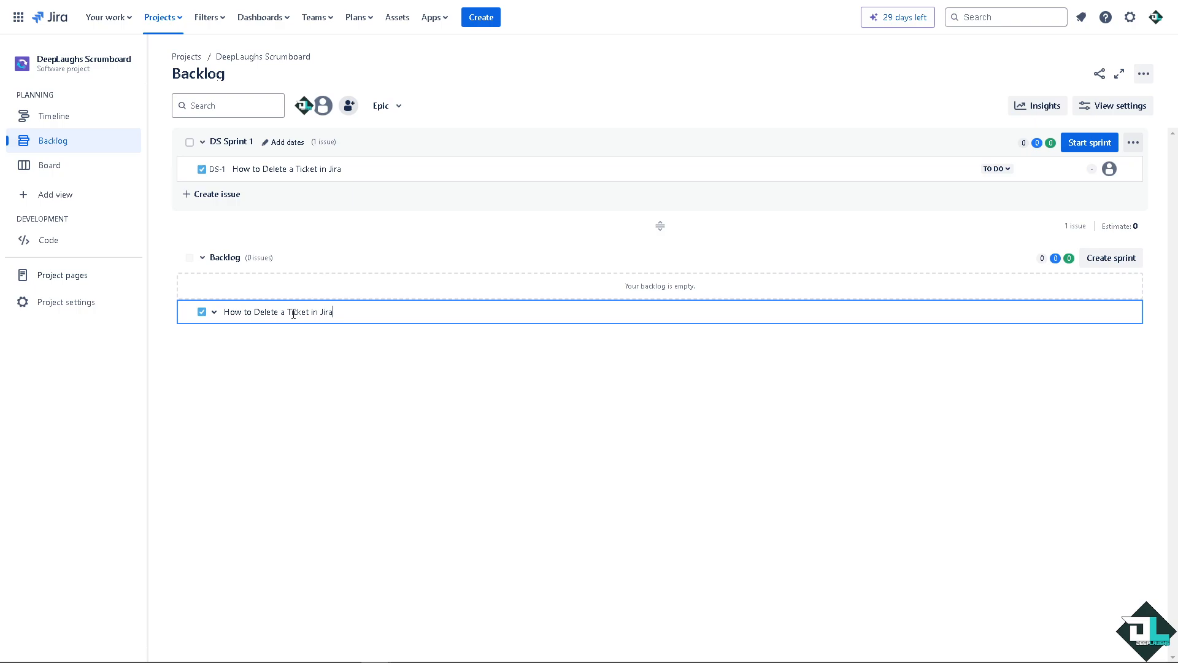
Step: Save new backlog issue DS-3, view its details and list its available actions
key("Return")
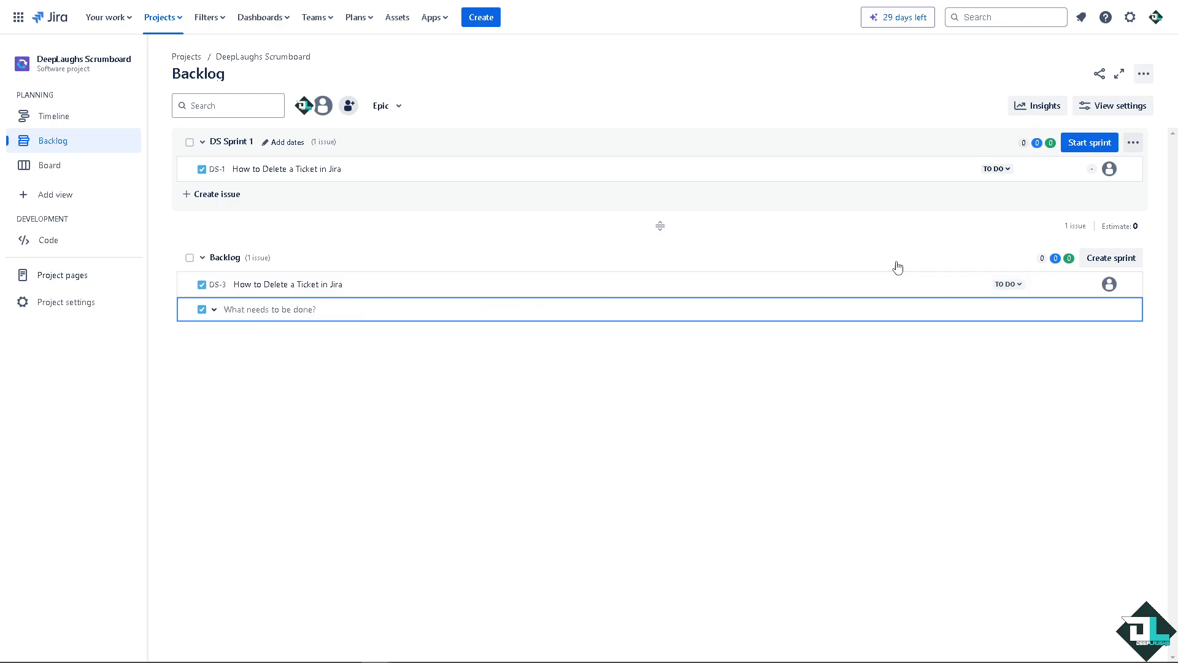
left_click(287, 283)
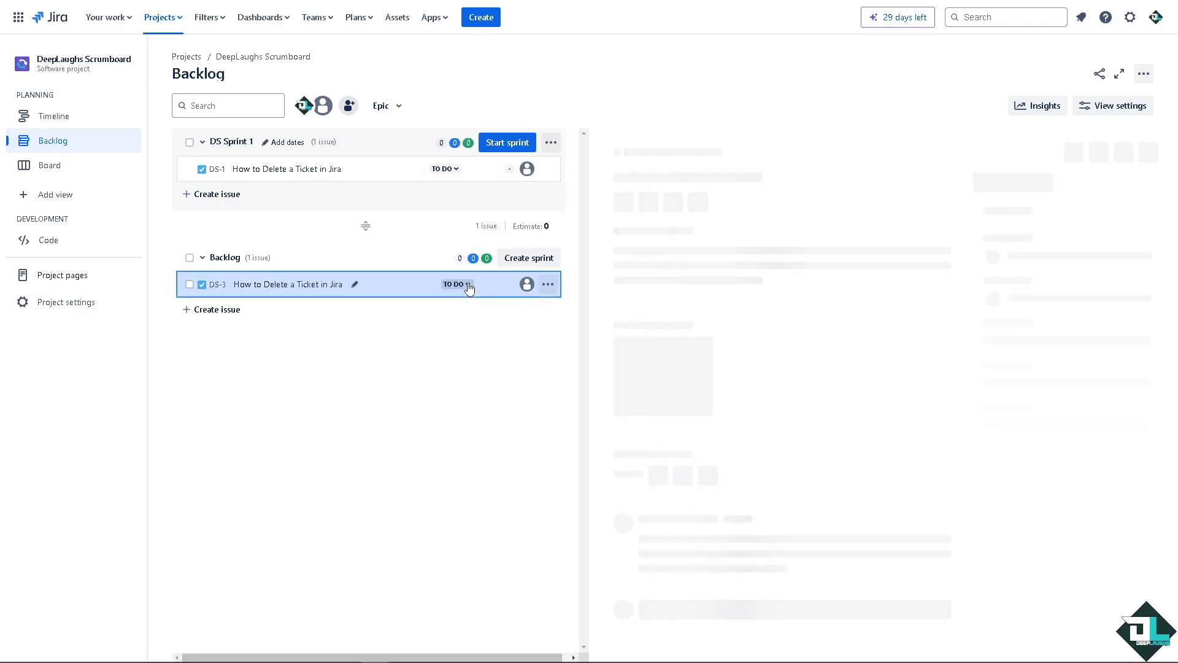
left_click(287, 284)
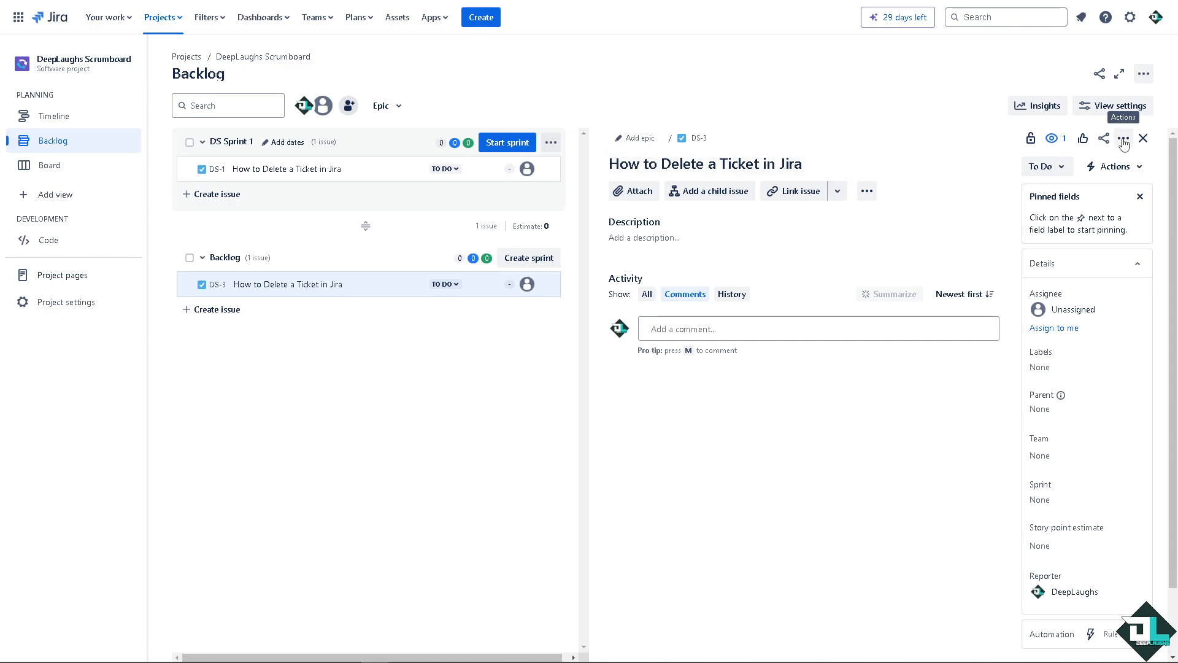
left_click(1124, 139)
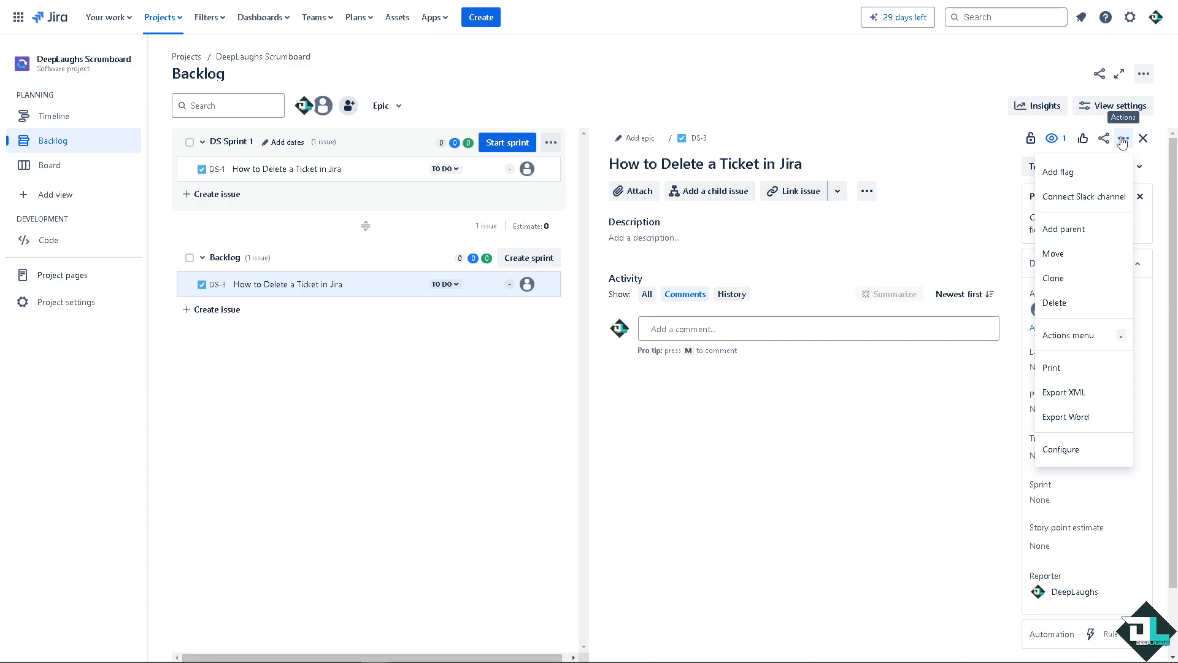
Step: Delete issue DS-3 and confirm, leaving the backlog empty with DS-1 in the sprint
left_click(1055, 302)
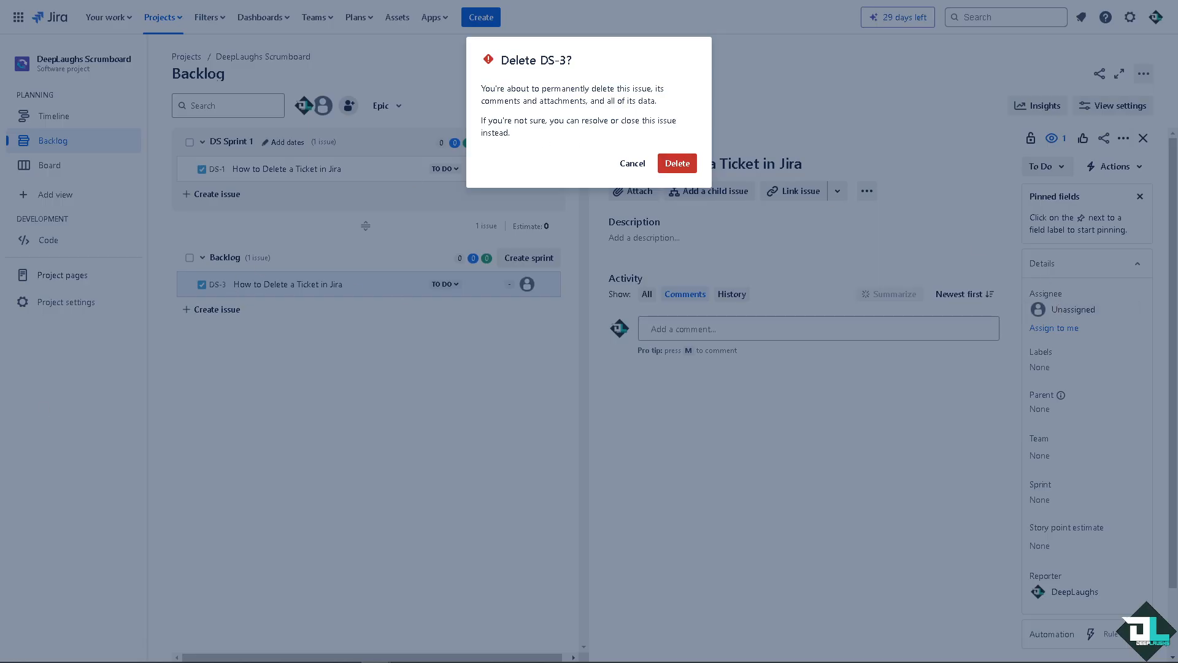
mouse_move(474, 206)
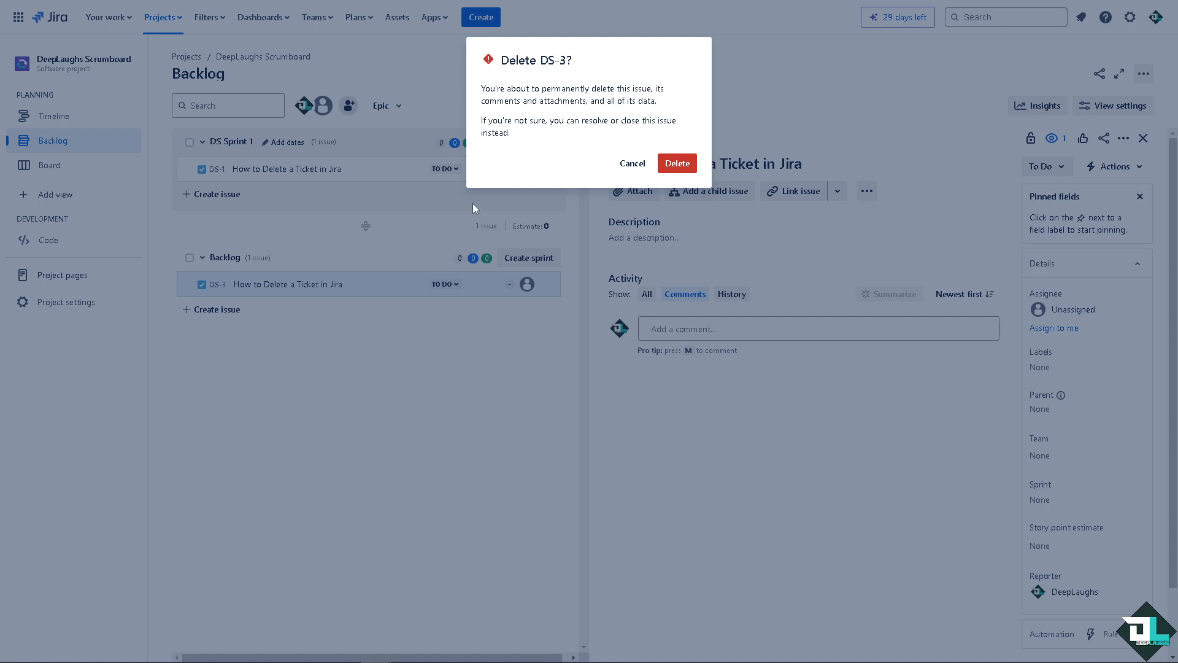
mouse_move(550, 159)
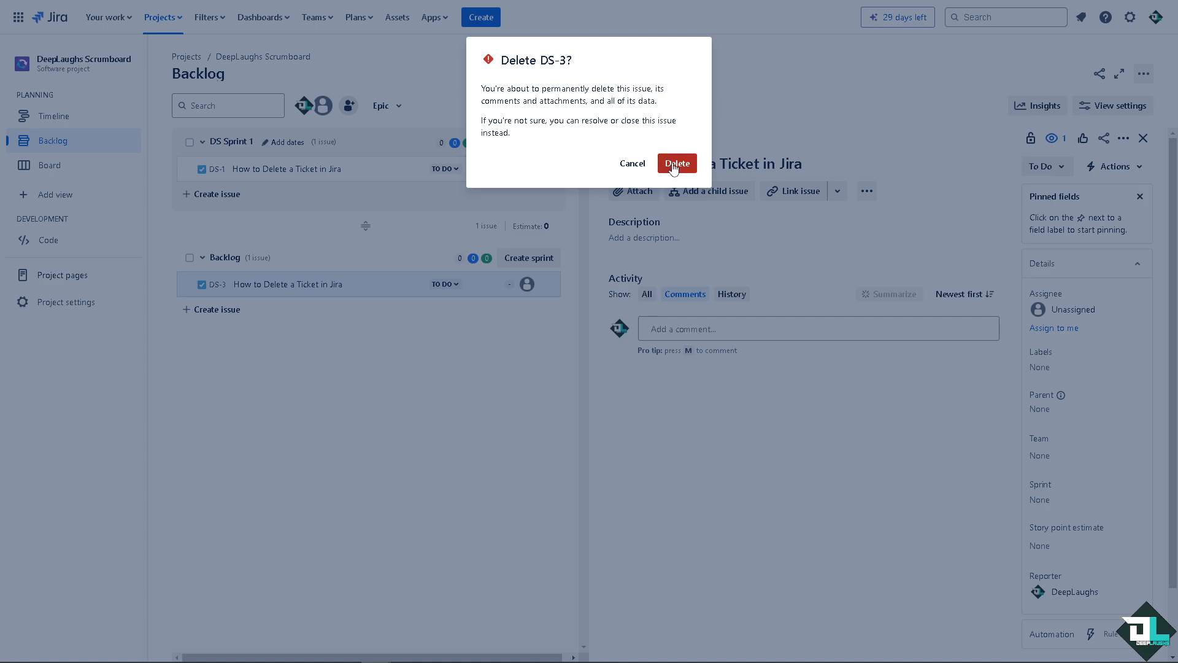
left_click(676, 163)
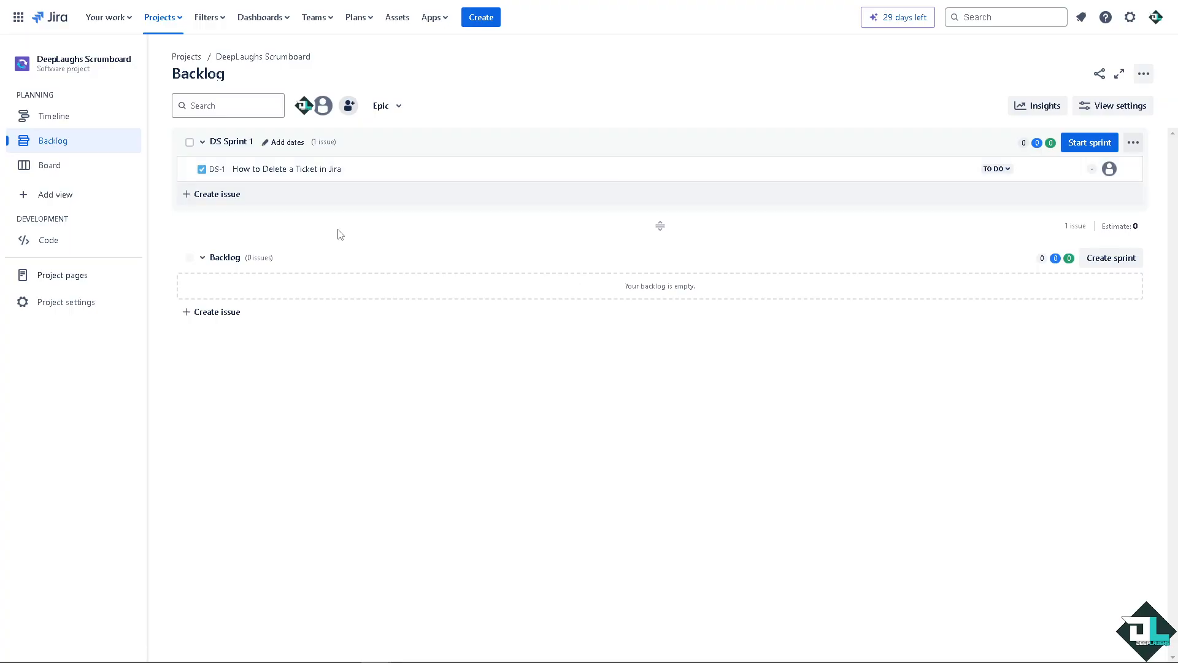
mouse_move(283, 354)
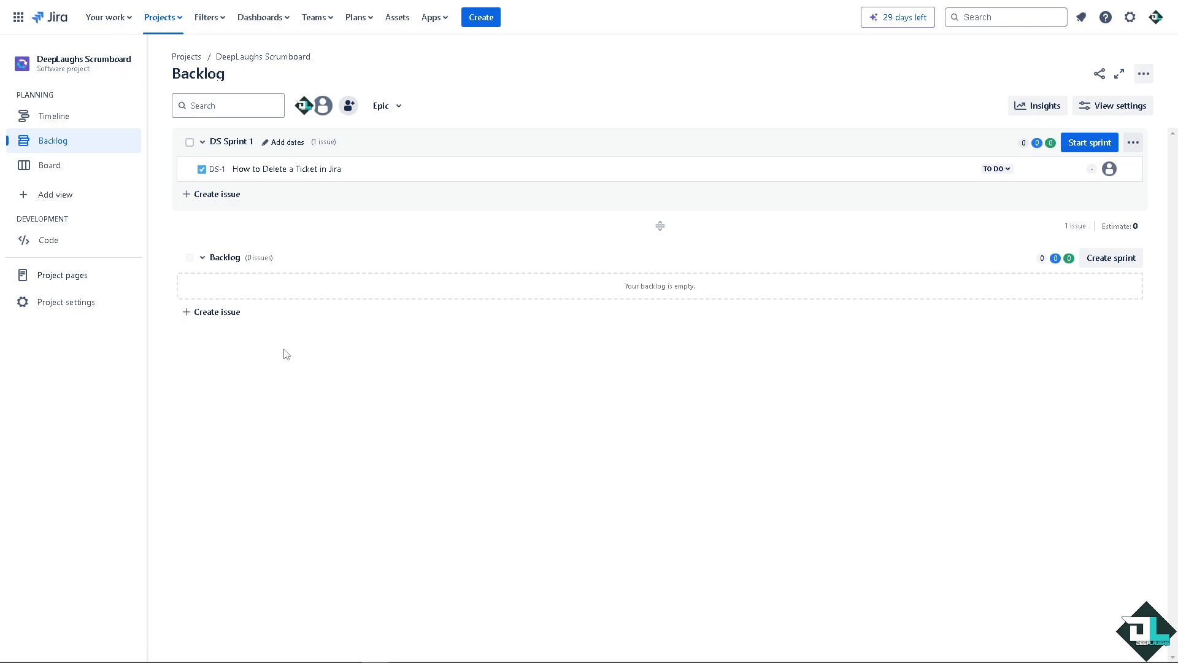
mouse_move(292, 356)
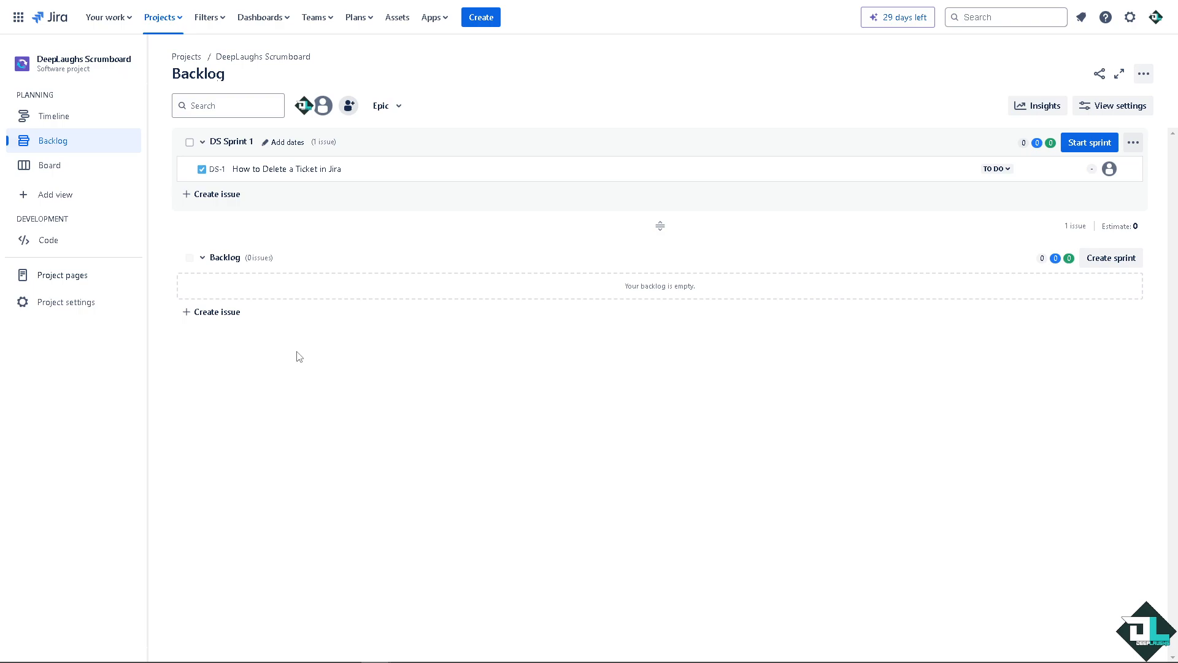
mouse_move(879, 156)
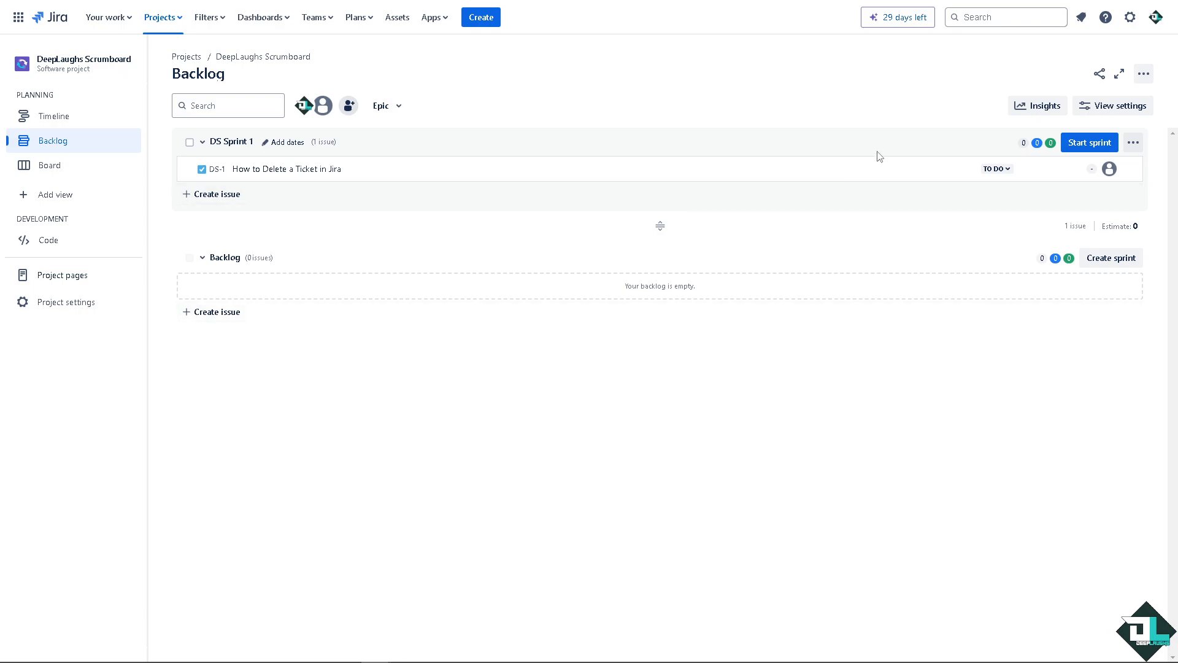
mouse_move(296, 283)
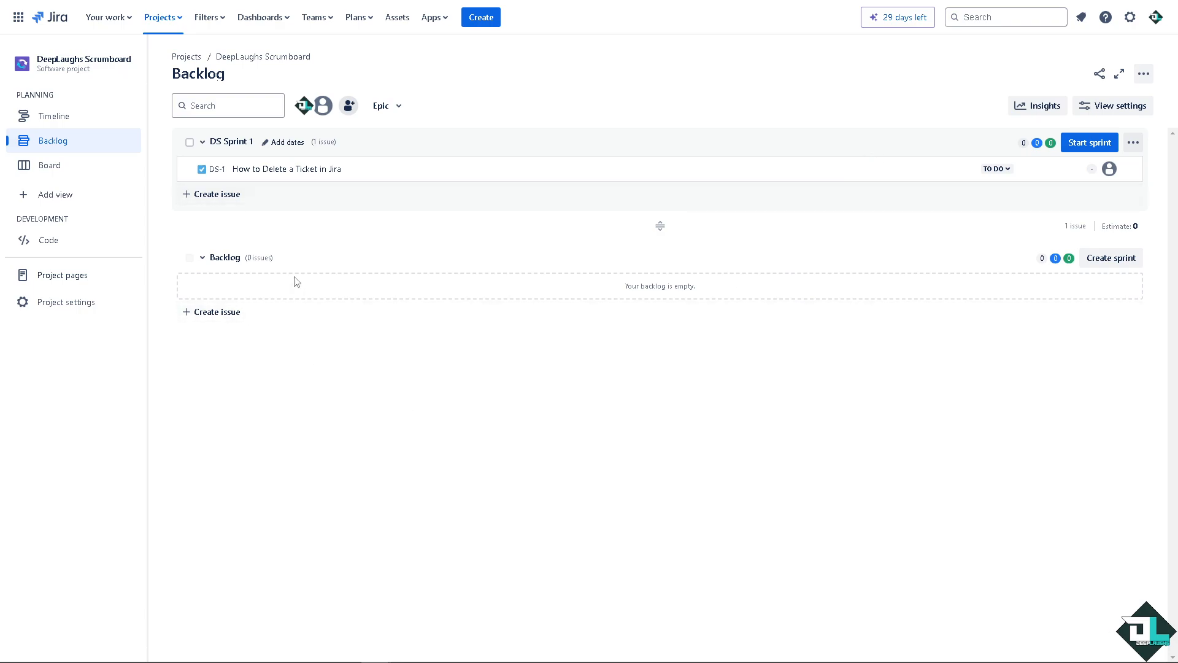
mouse_move(438, 379)
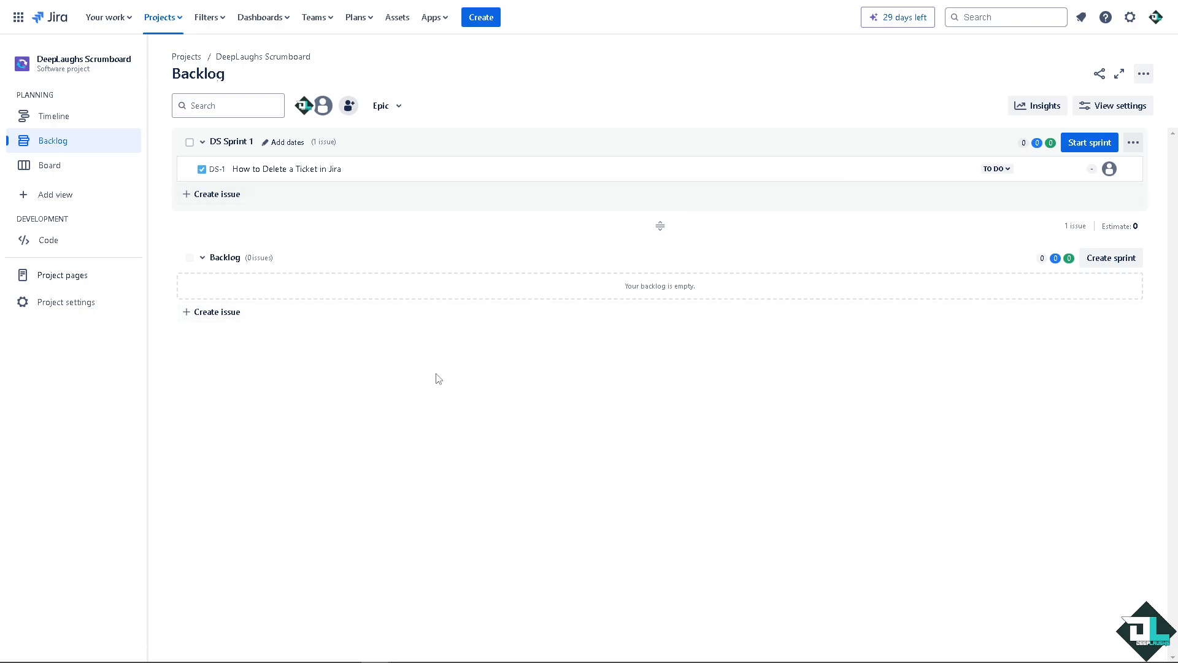
mouse_move(549, 329)
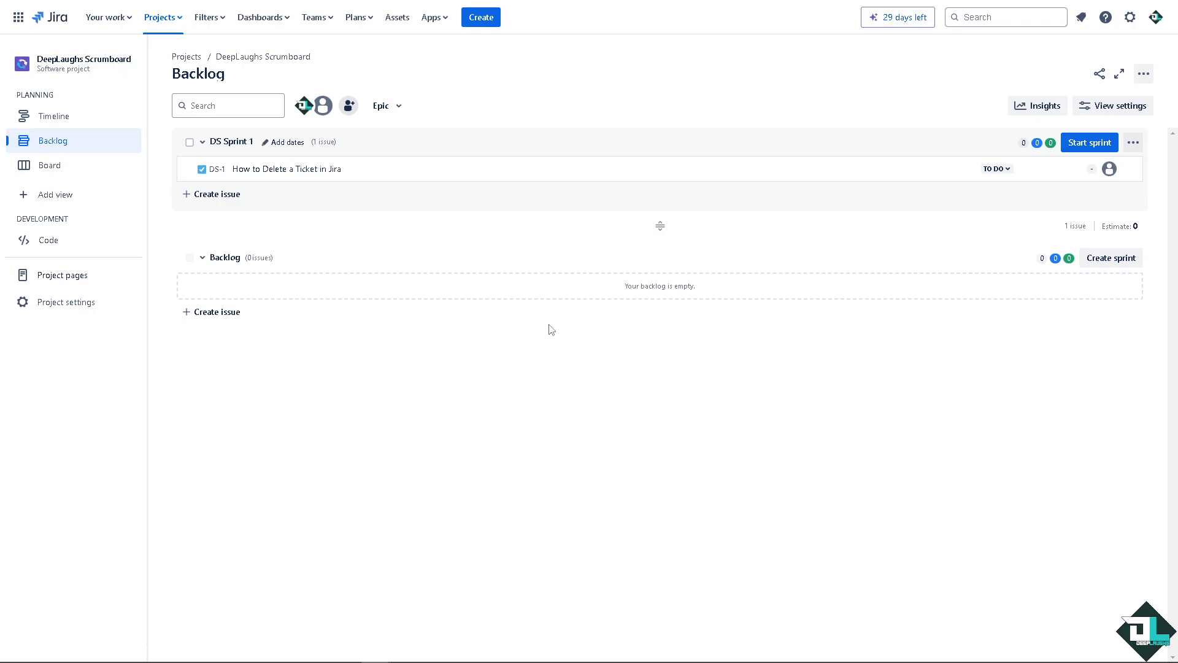
Step: Search Jira help for 'How to Delete a Ticket in Jira' from the Help panel
left_click(1105, 16)
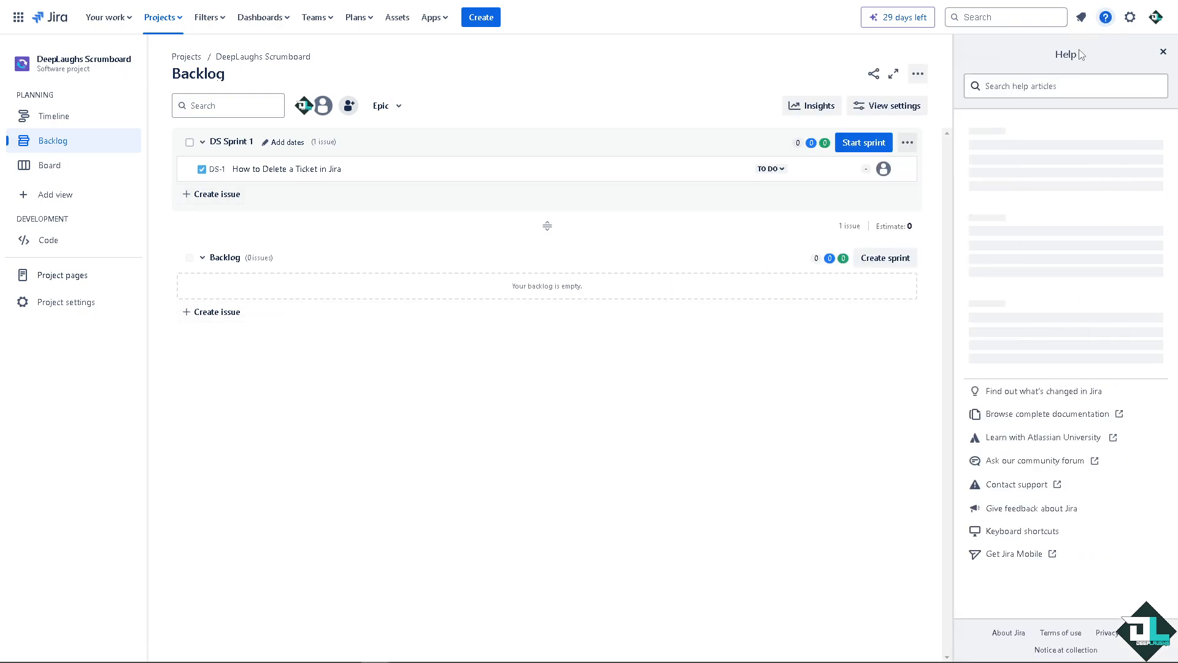
type("How to Delete a Ticket in Jira")
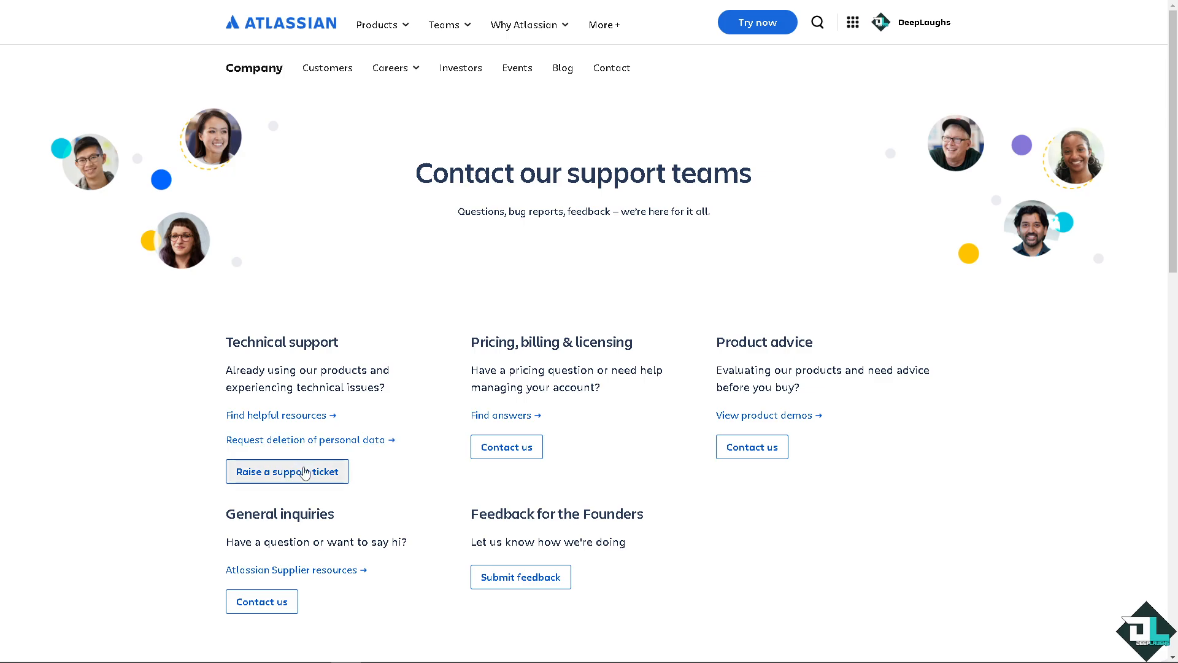
mouse_move(287, 471)
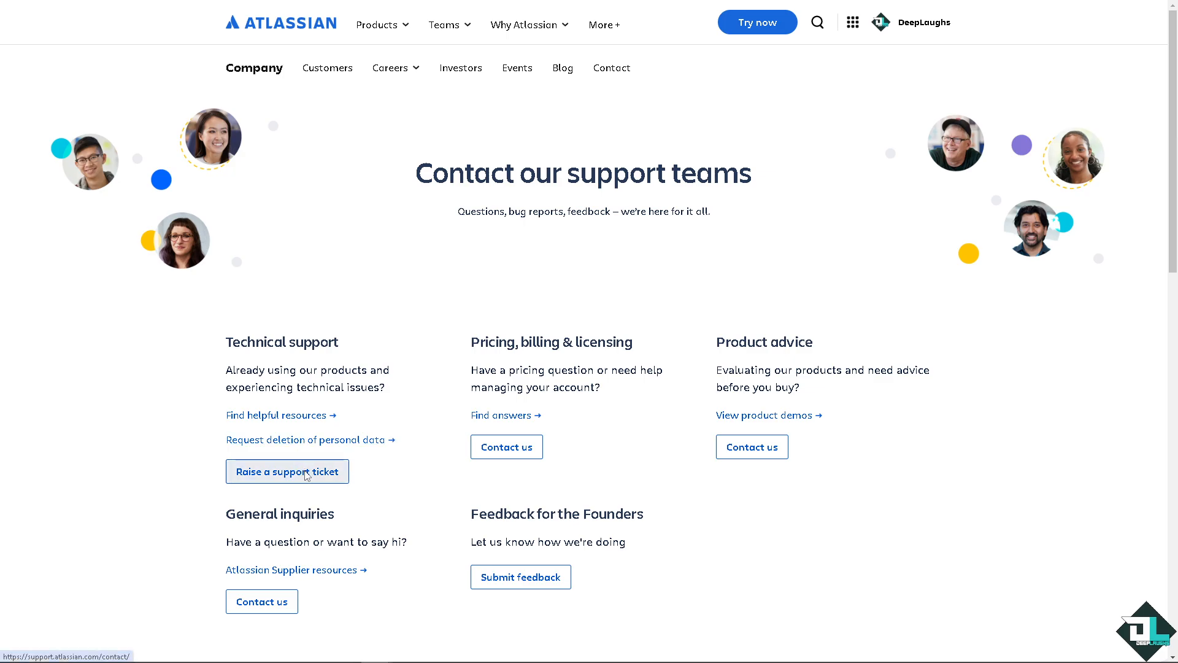
Step: Raise a technical support ticket from Atlassian's Contact our support teams page
left_click(287, 471)
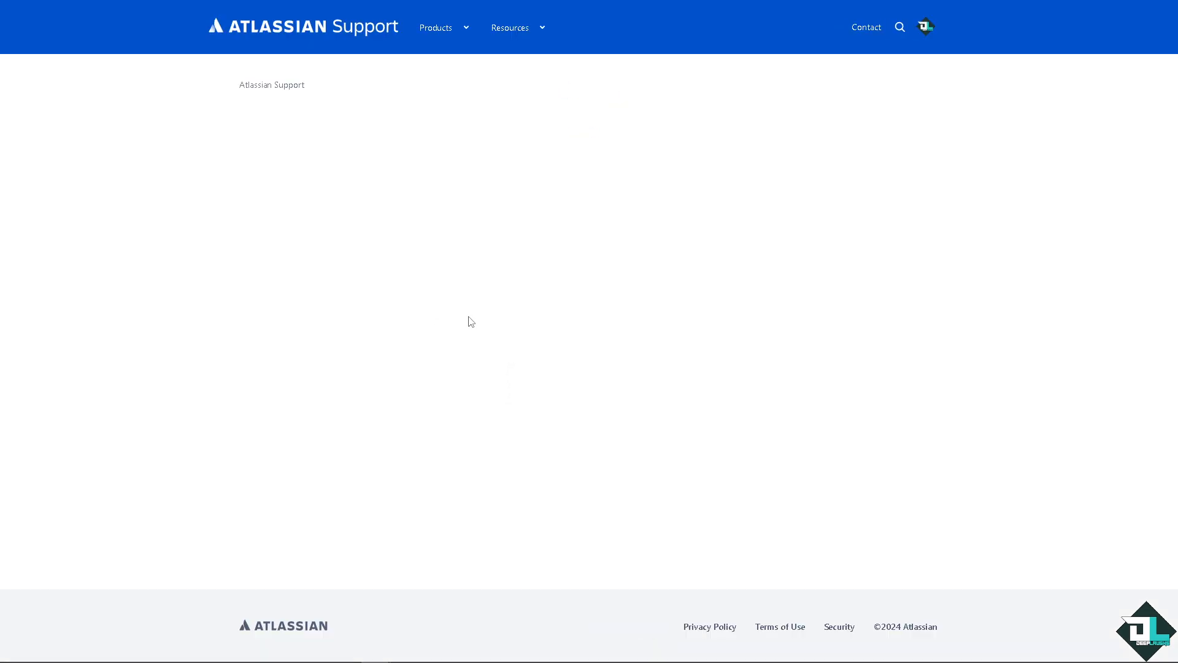
Step: Set the request type to Technical issues and bugs for the Jira (Cloud Premium) product
left_click(588, 329)
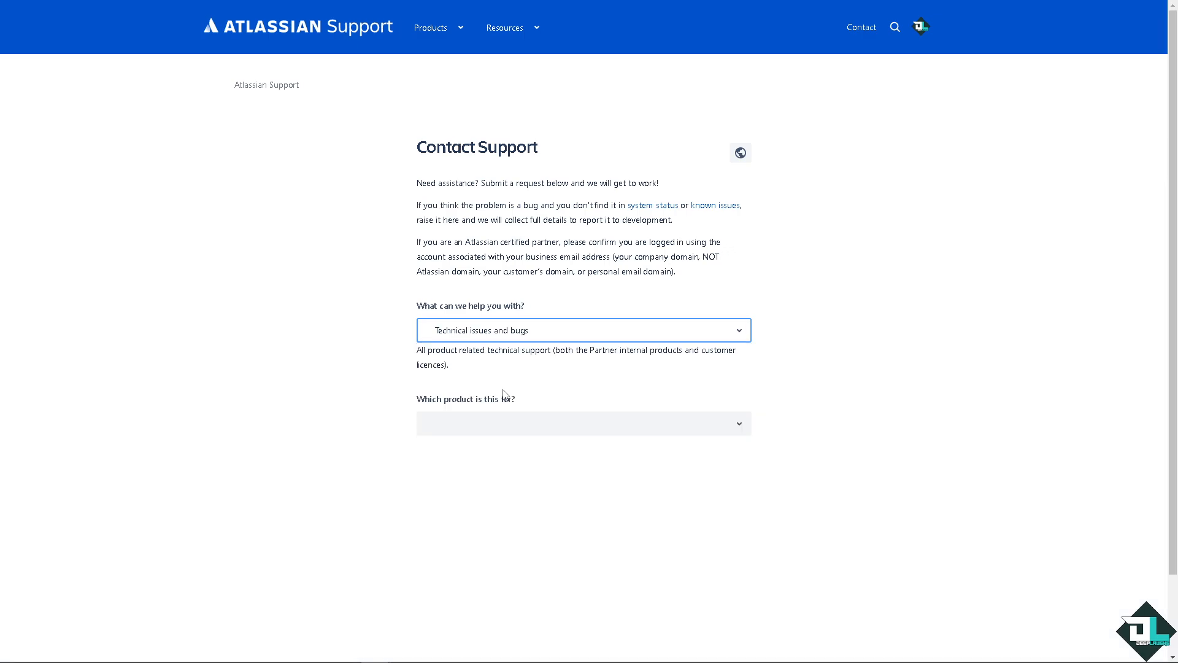
left_click(584, 424)
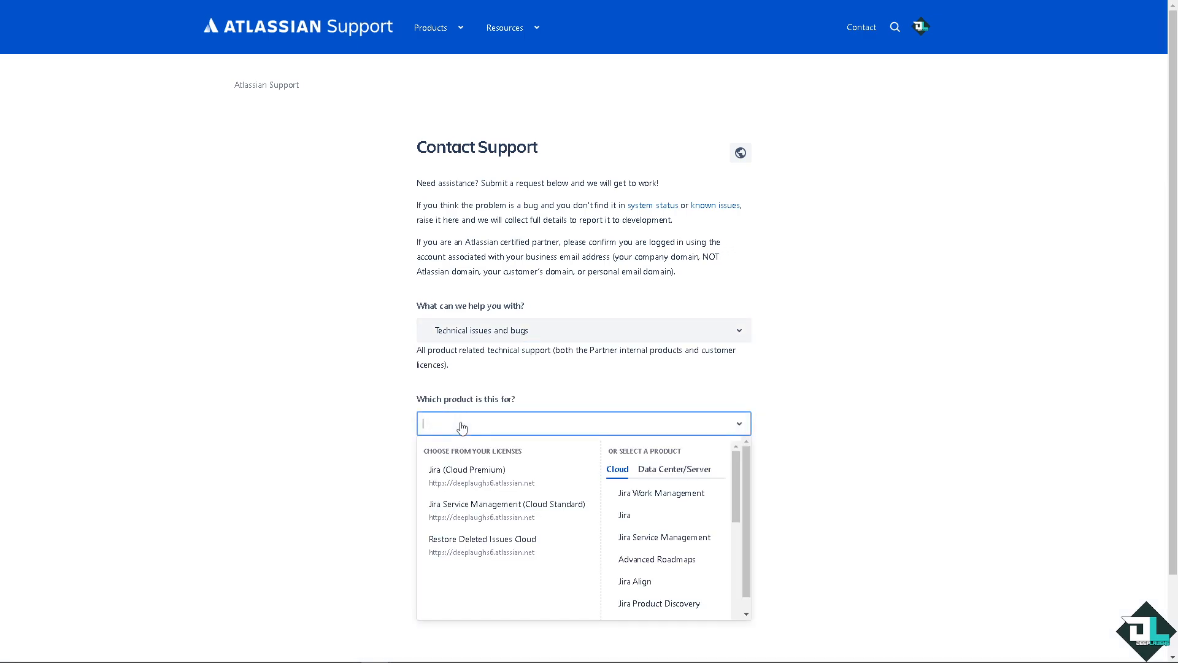
left_click(466, 470)
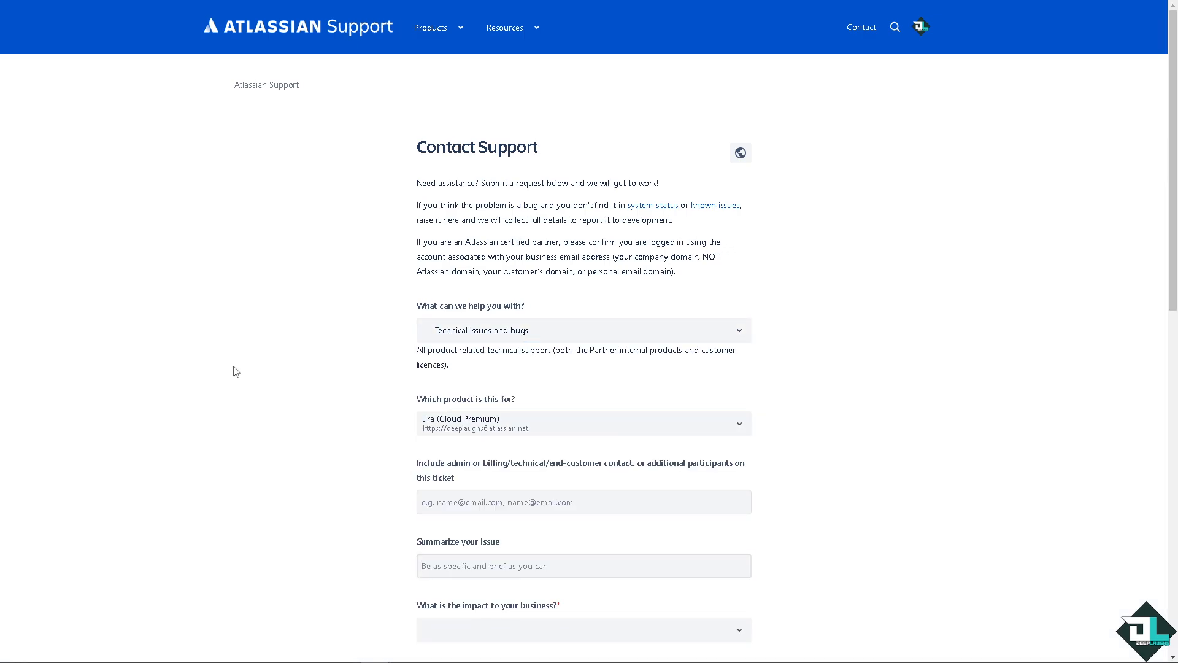
Step: Fill in the contact URL and the details 'How to Delete a Ticket in Jira' on the ticket form
scroll("down", 3)
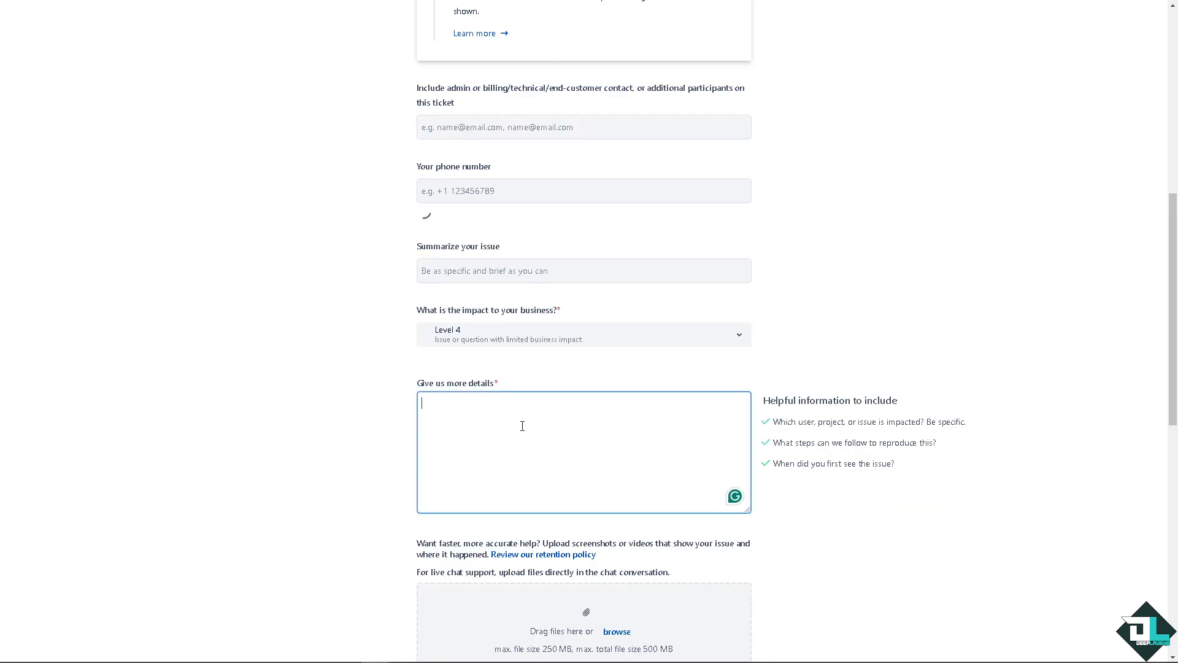
type("https://www.atlassian.com/company/contact")
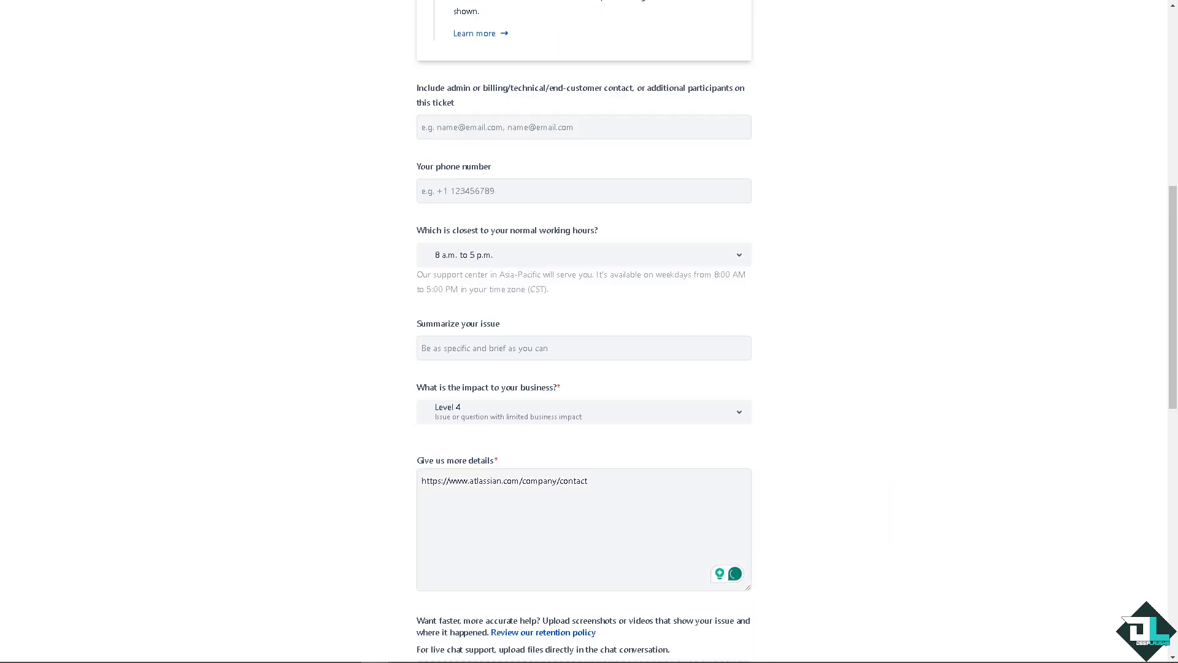
type("How to Delete a Ticket in Jira")
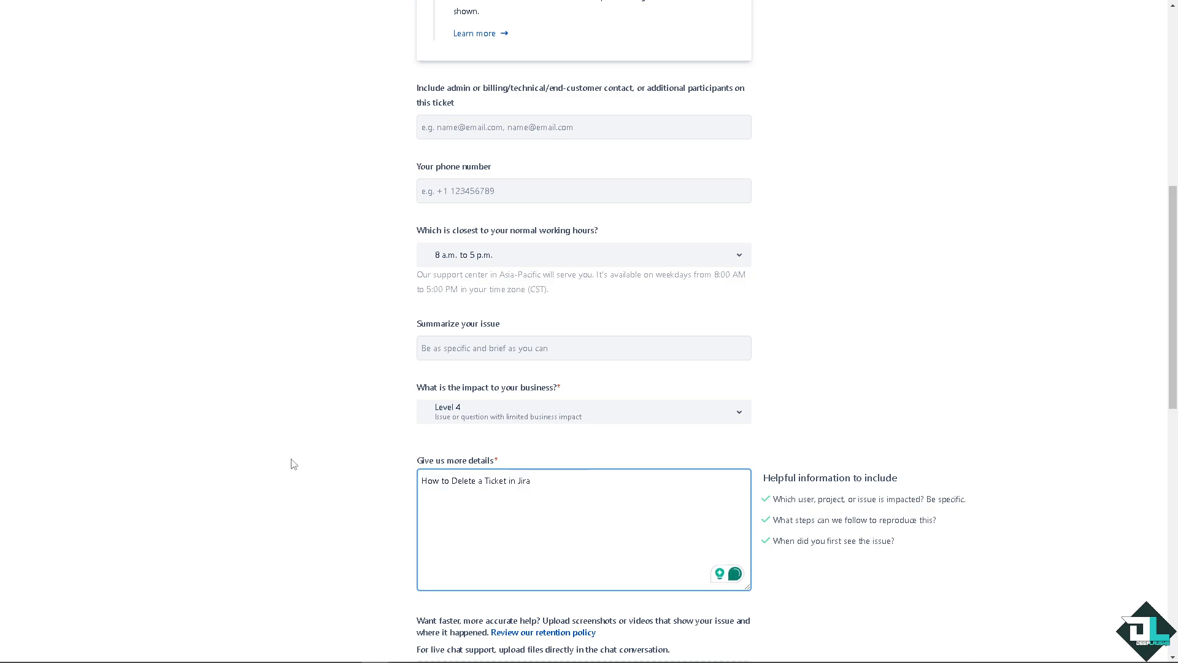
scroll("down", 3)
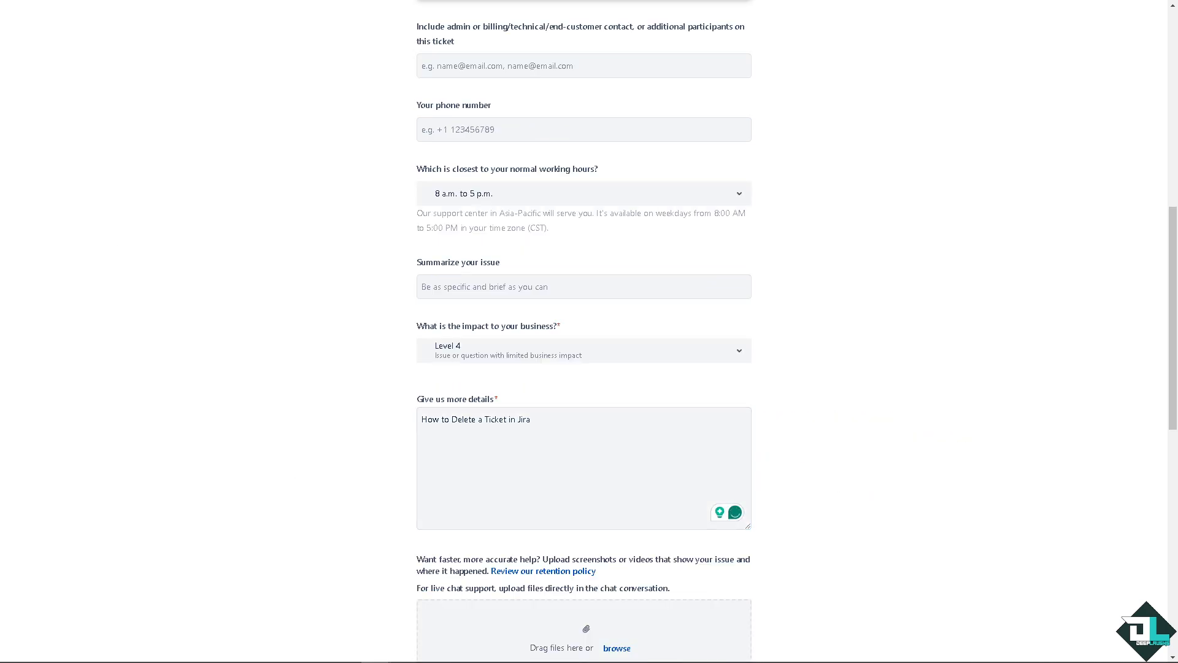